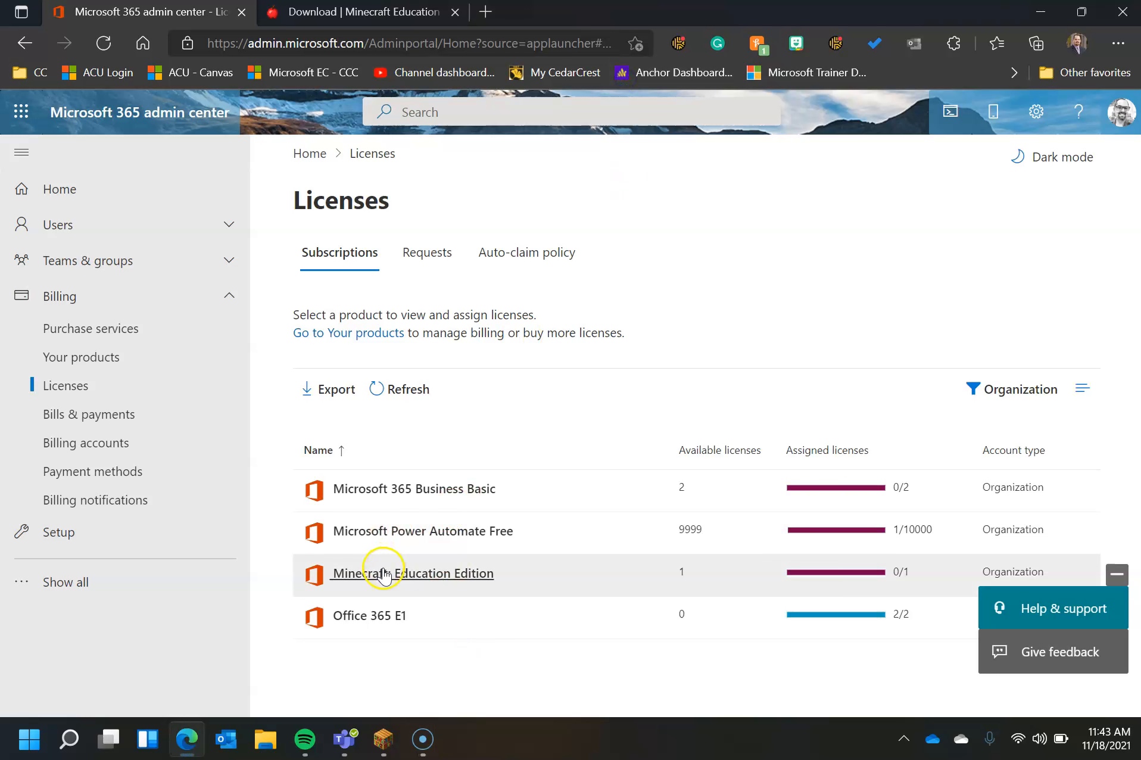
mouse_move(723, 204)
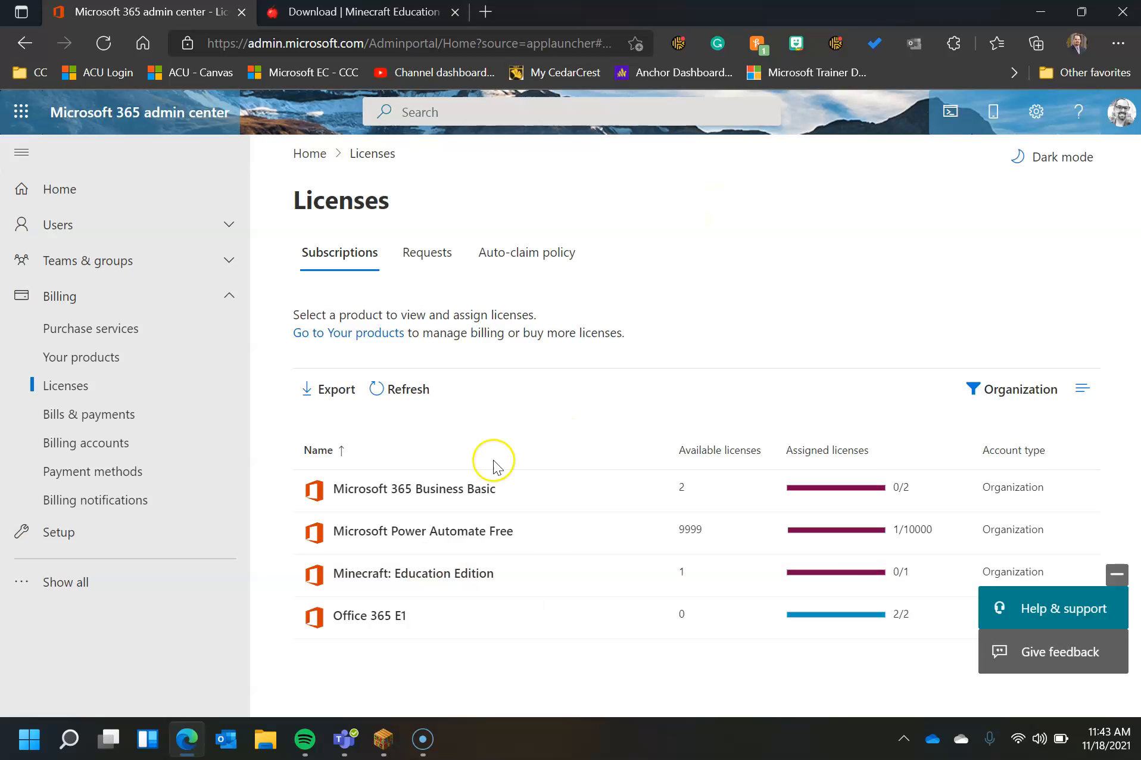
mouse_move(424, 574)
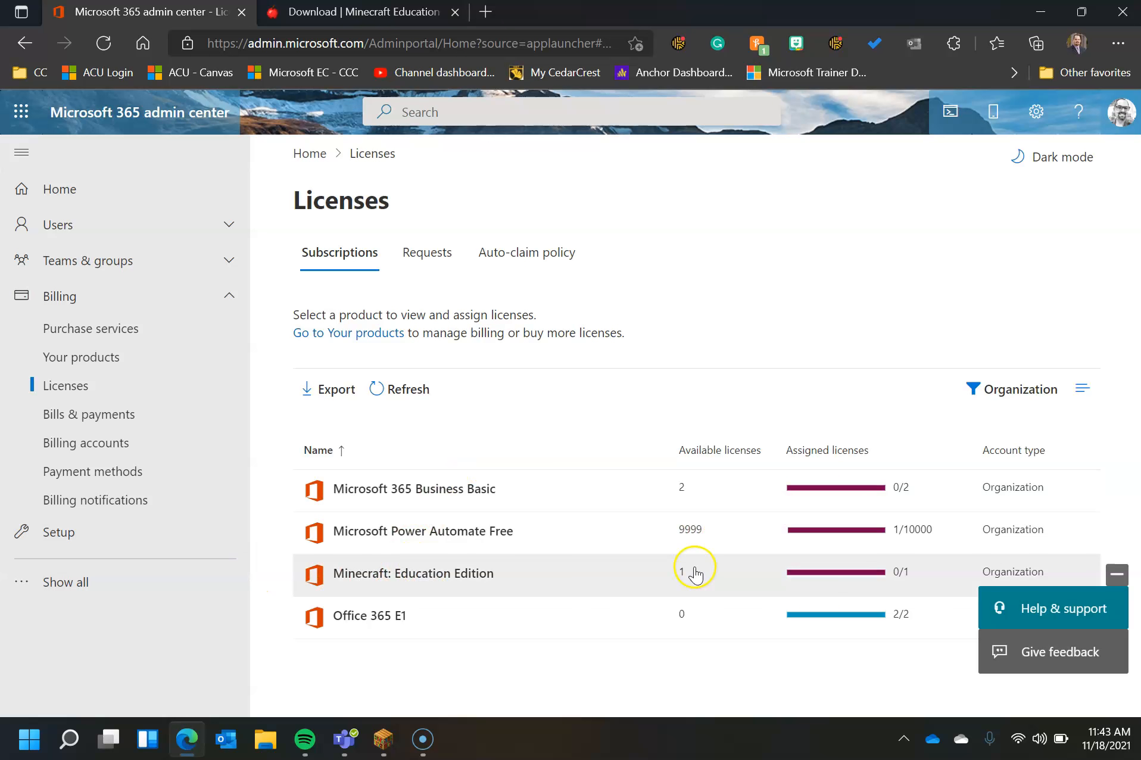
mouse_move(900, 576)
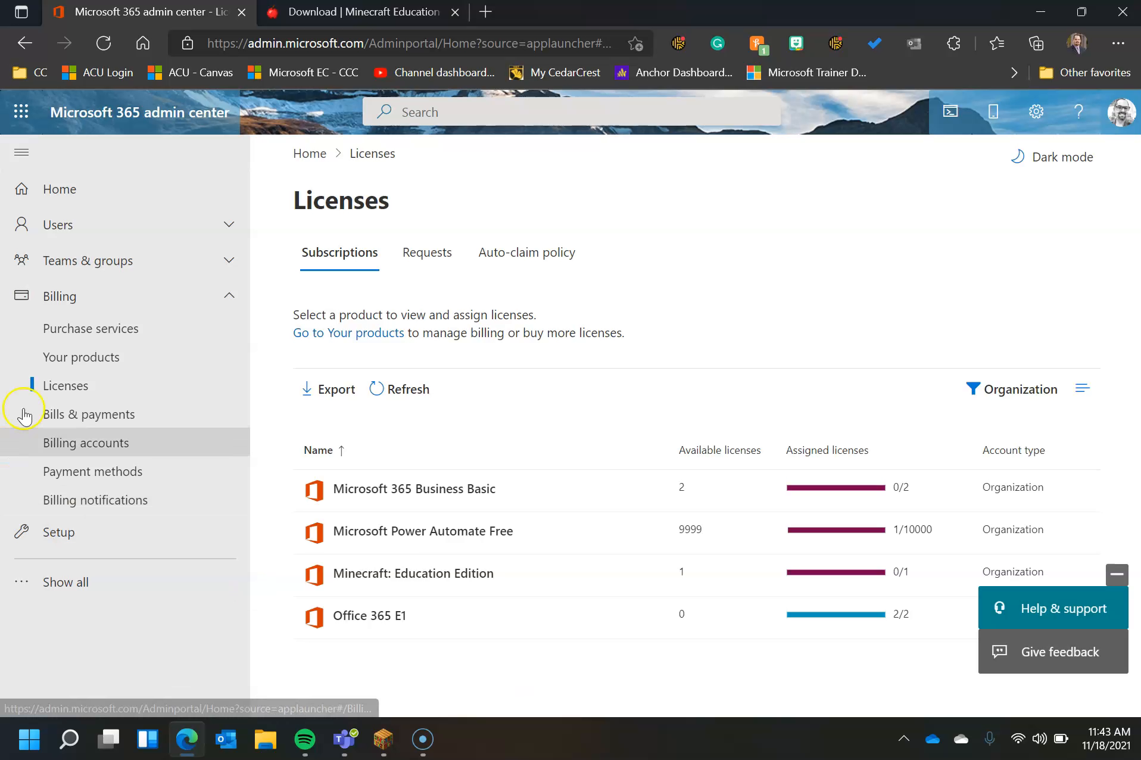
mouse_move(124, 328)
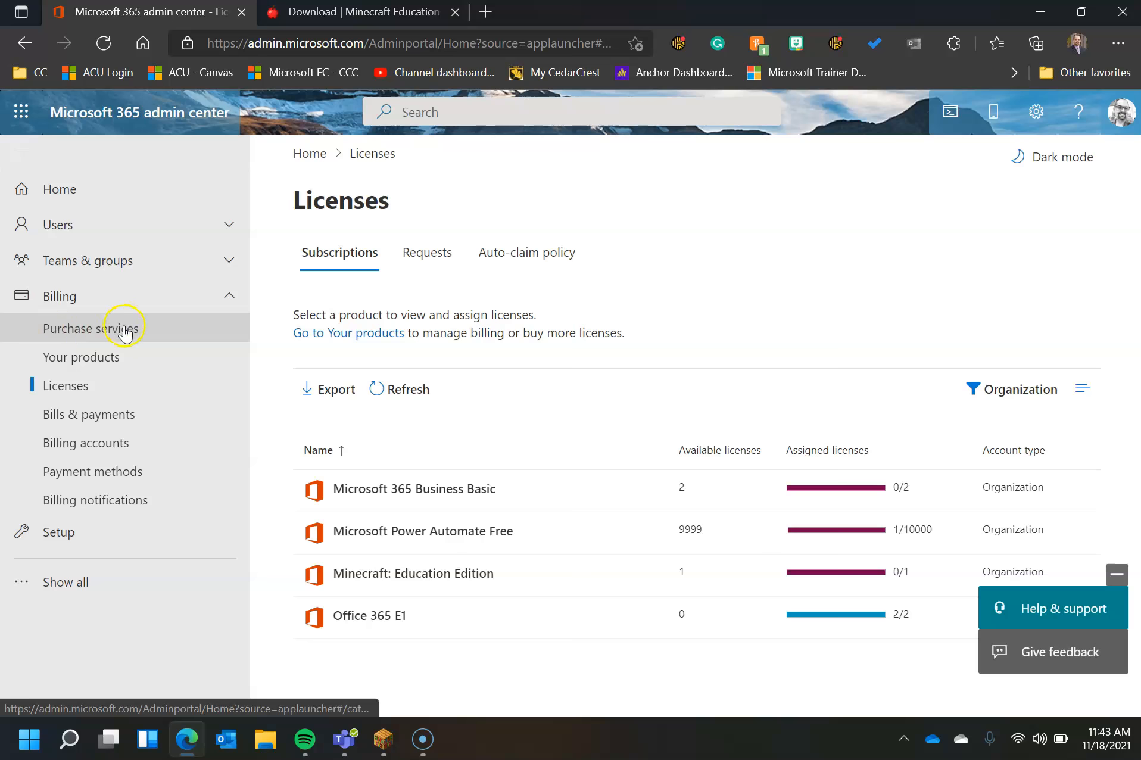
mouse_move(474, 428)
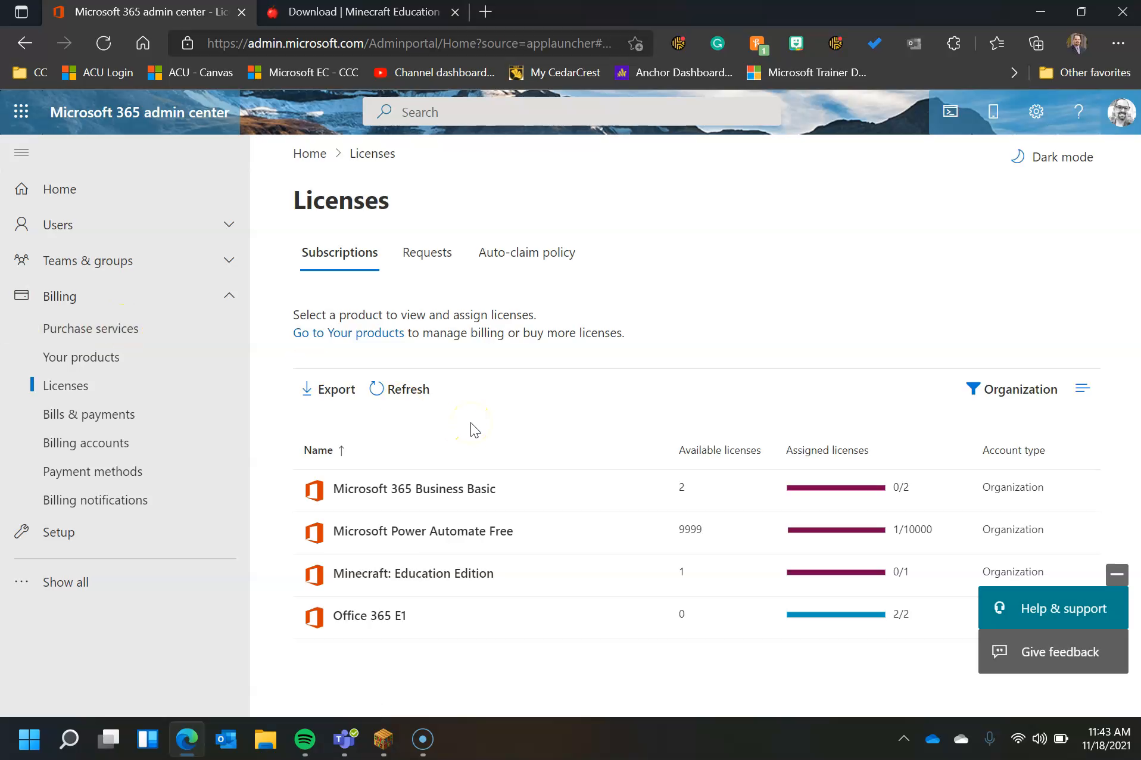
mouse_move(256, 424)
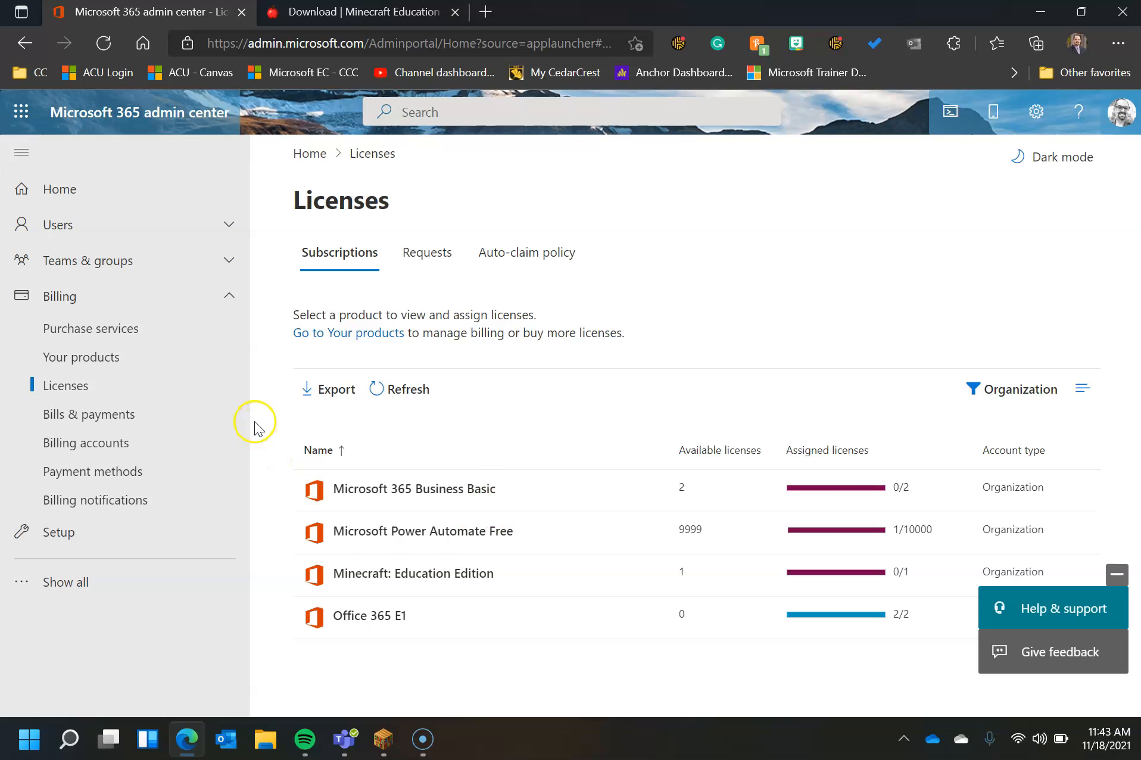
mouse_move(260, 428)
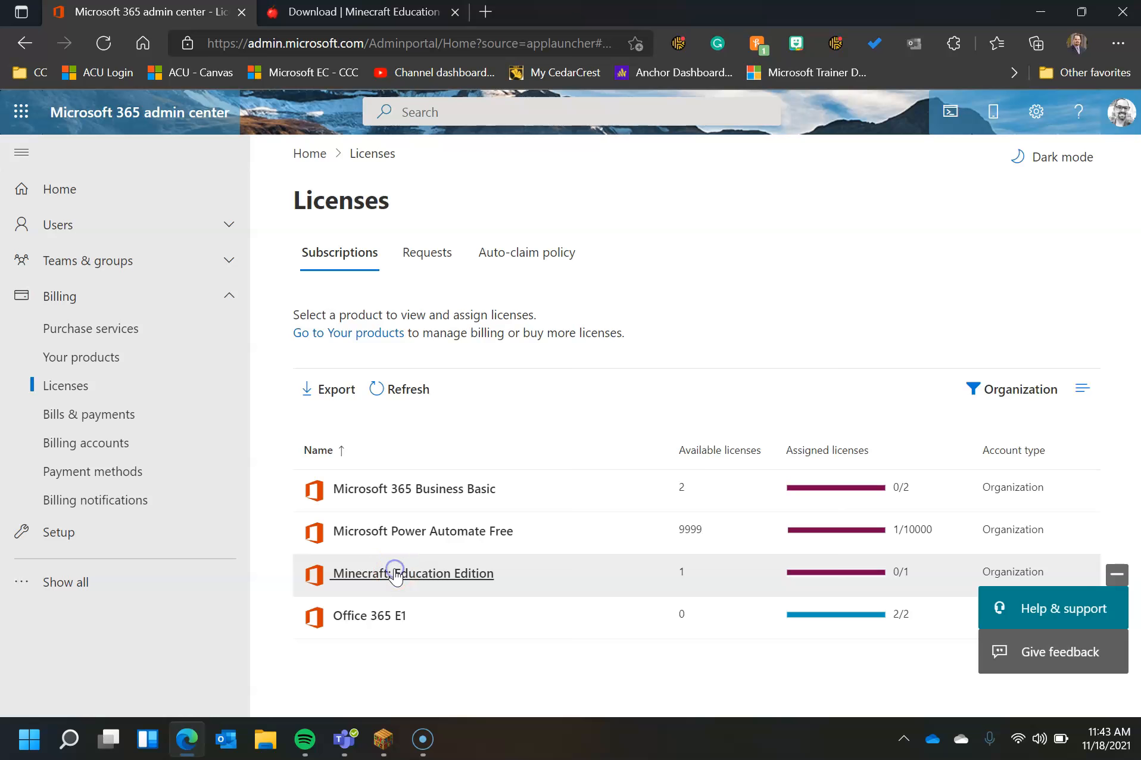
click(412, 574)
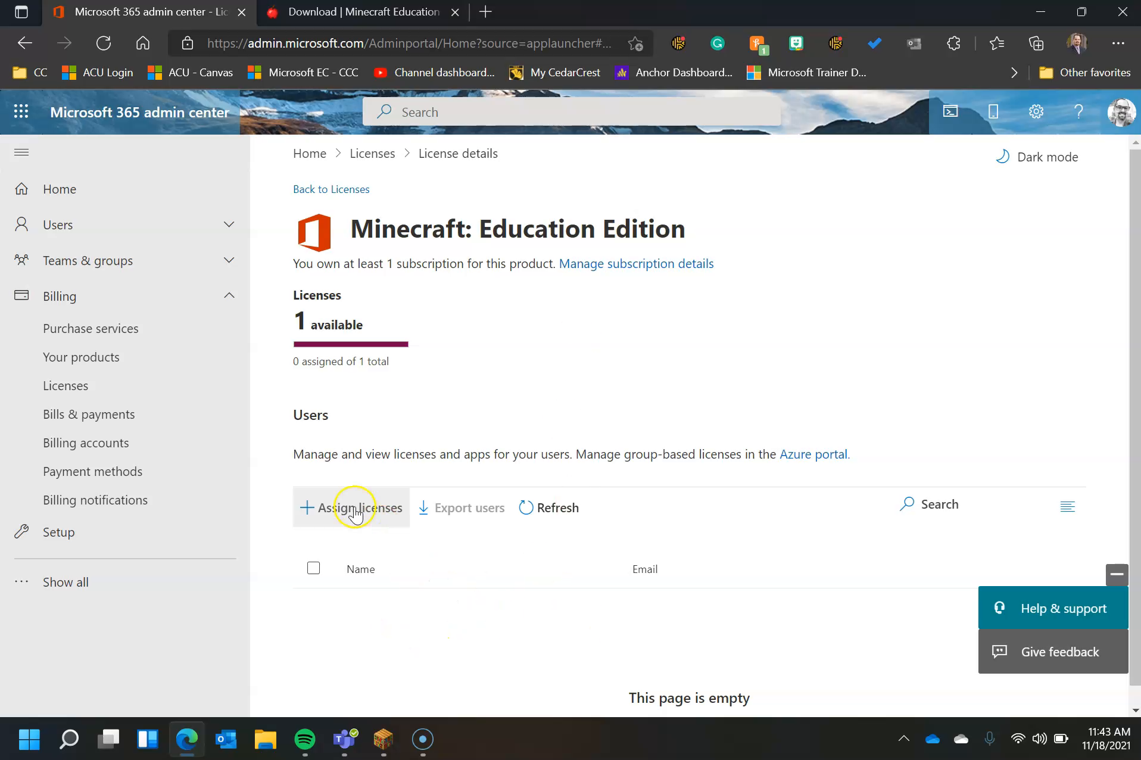
click(359, 507)
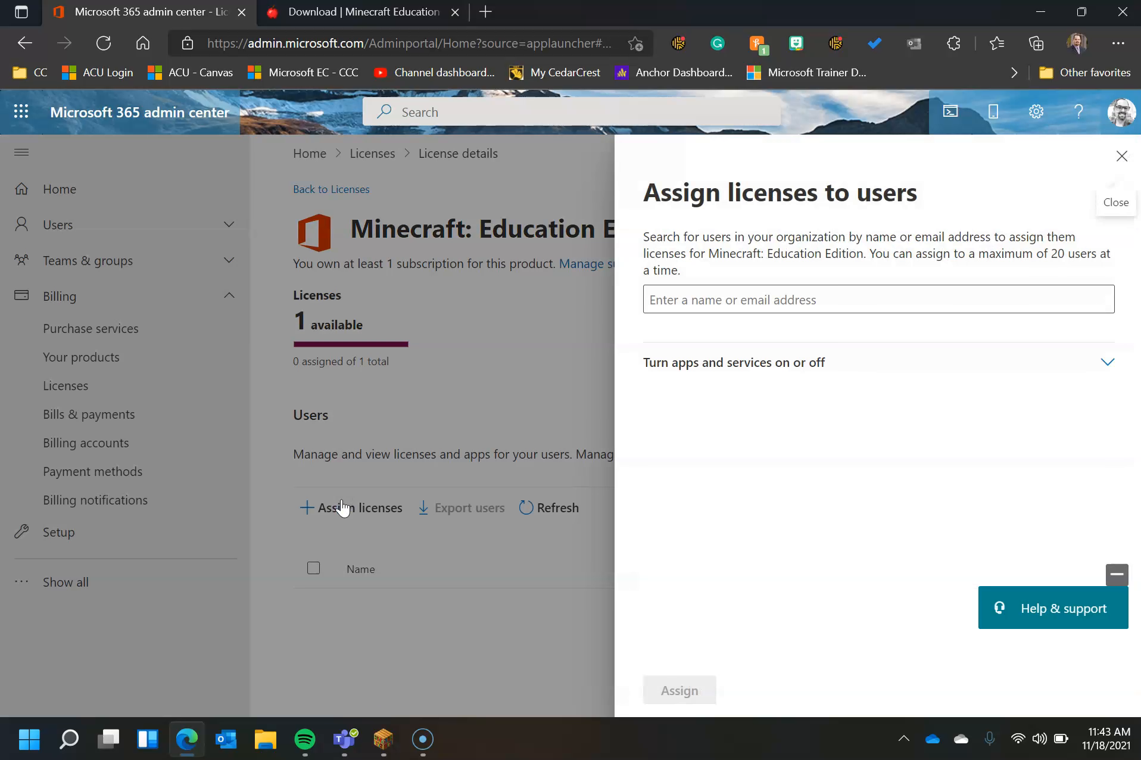
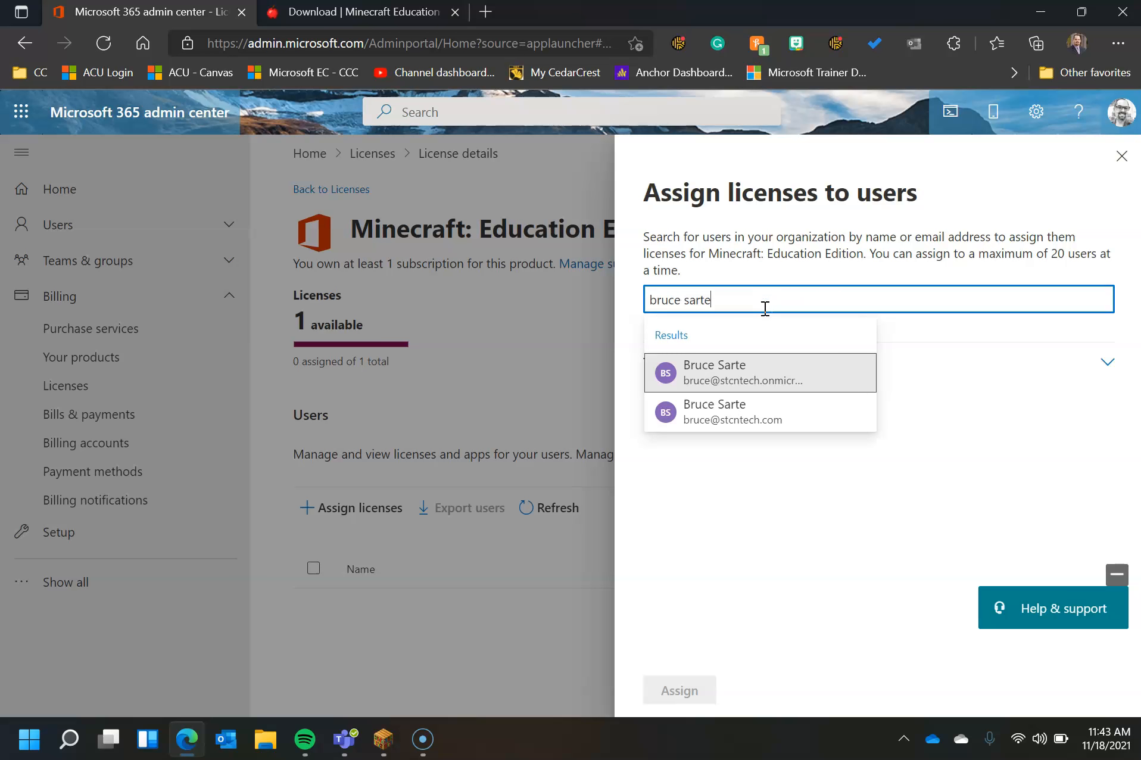
click(742, 372)
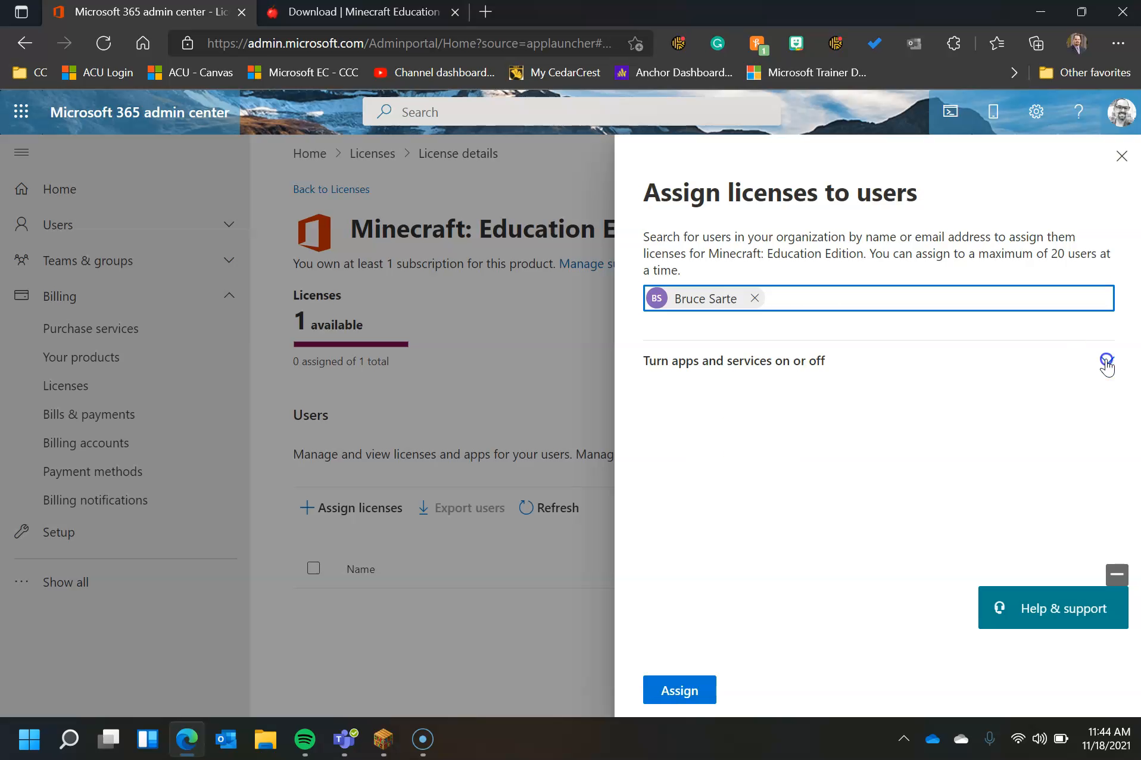
click(1107, 359)
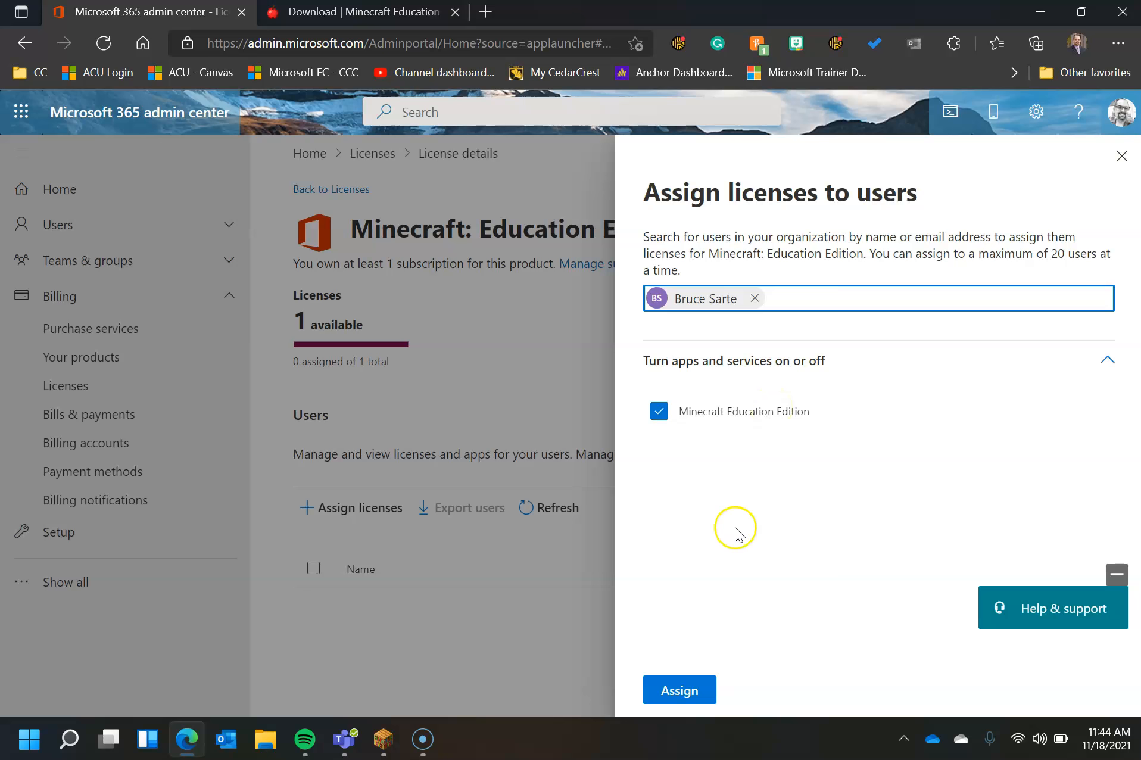
mouse_move(724, 551)
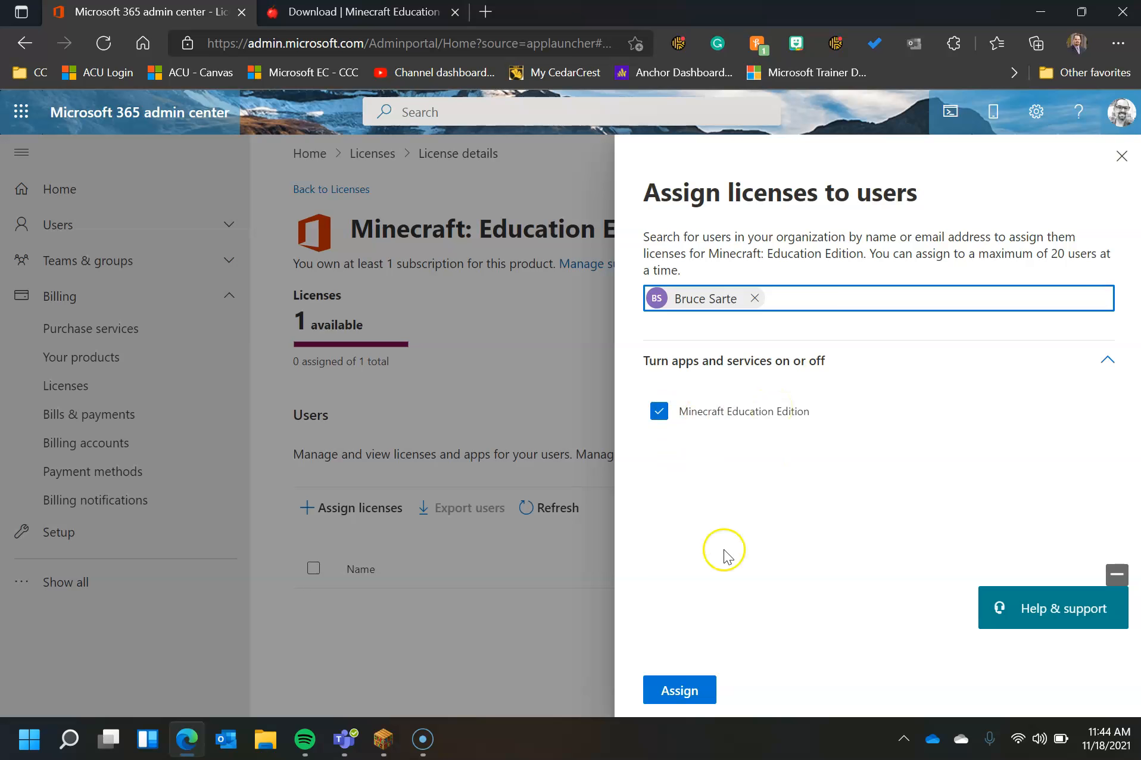
click(679, 690)
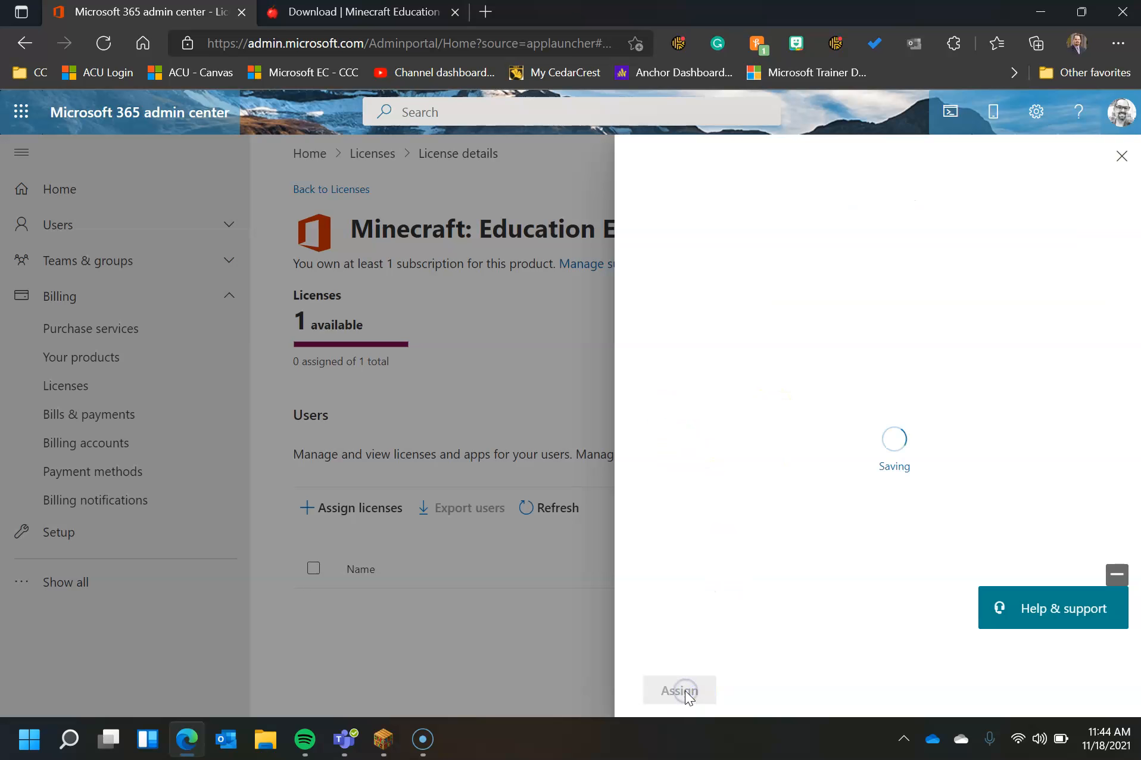
click(679, 689)
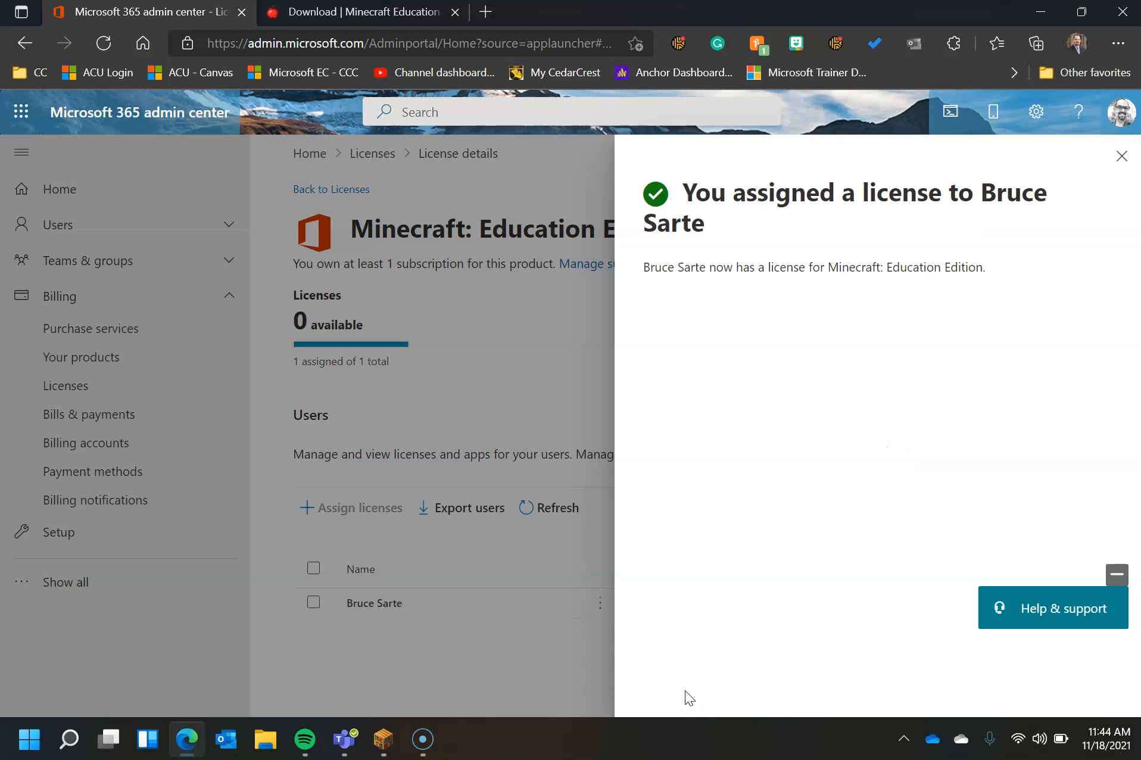
mouse_move(1117, 345)
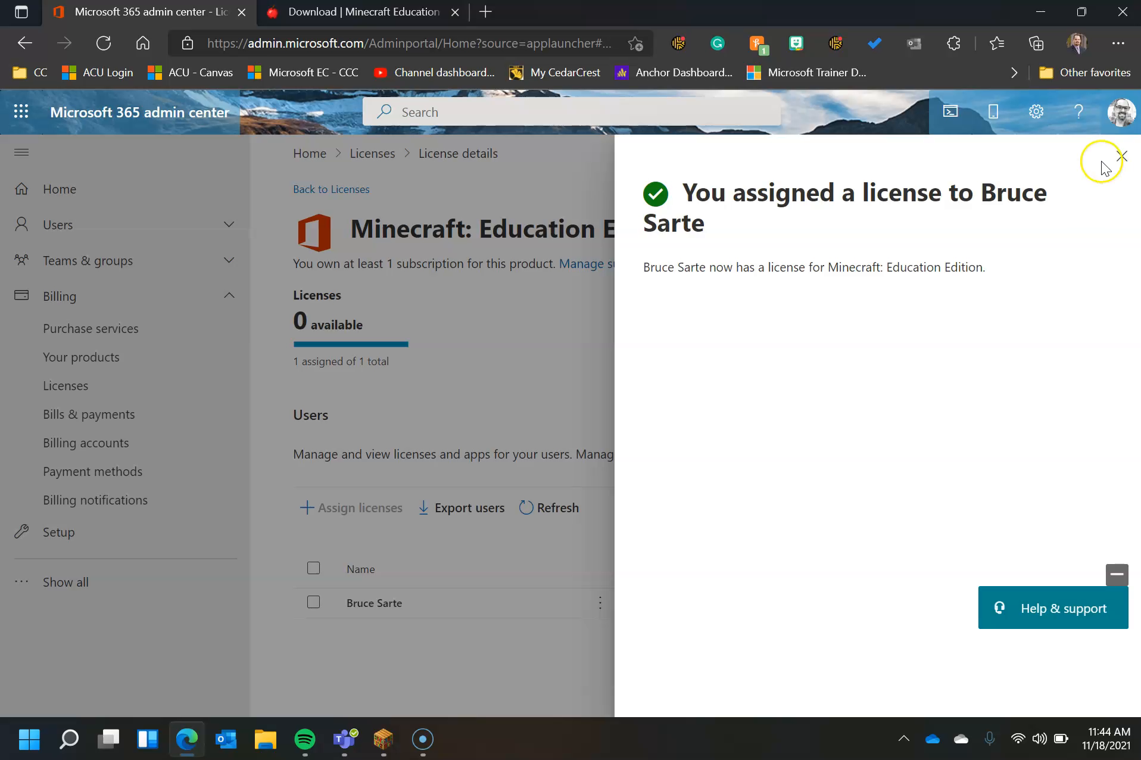
click(1122, 156)
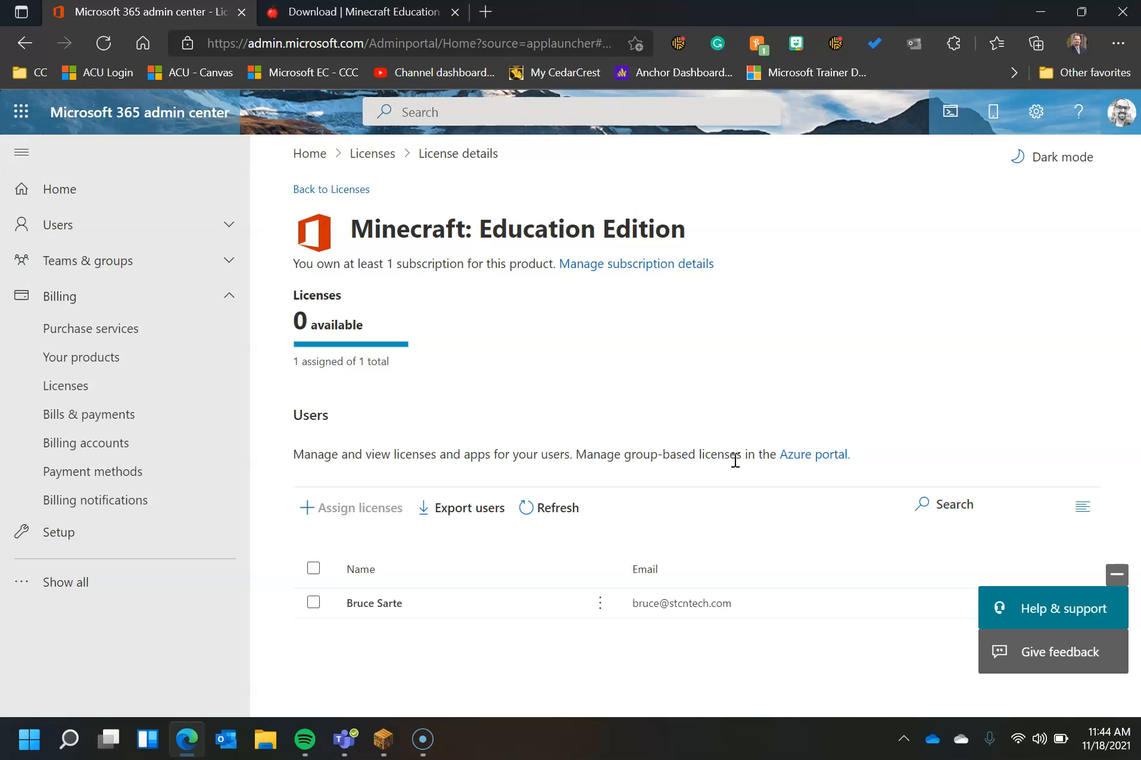
mouse_move(557, 370)
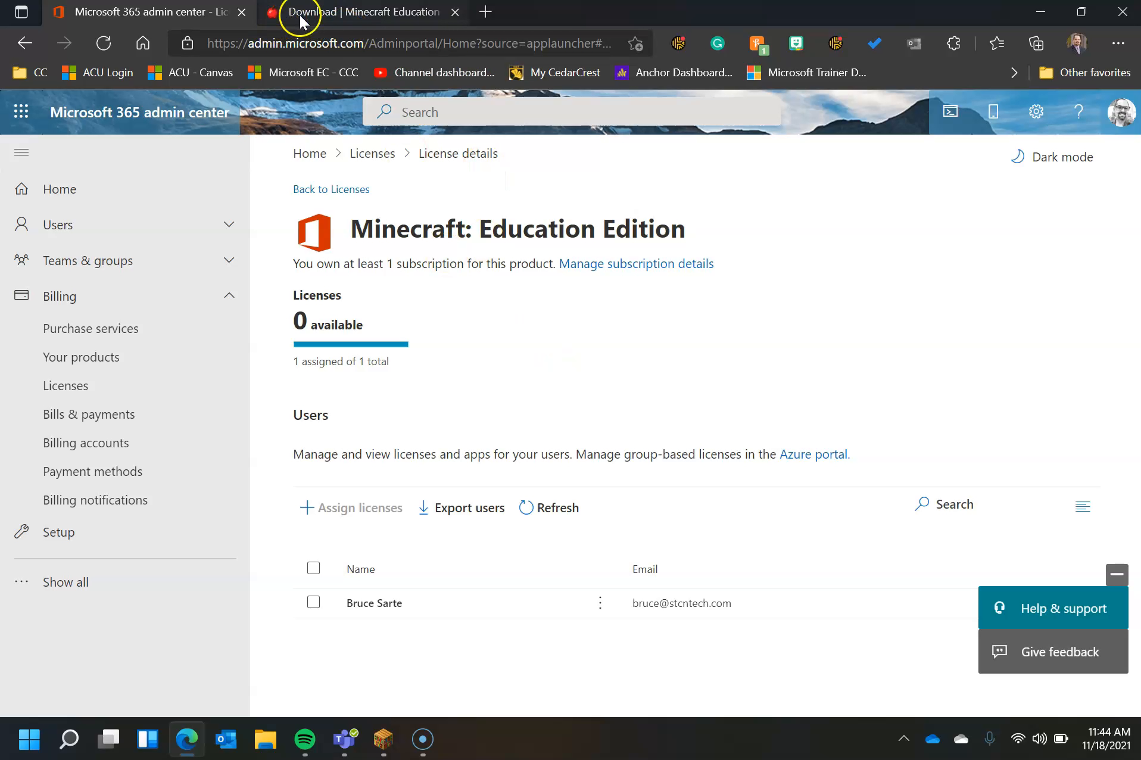
Step: Return to the Minecraft Education download page showing the Windows download recommended for this device
click(356, 12)
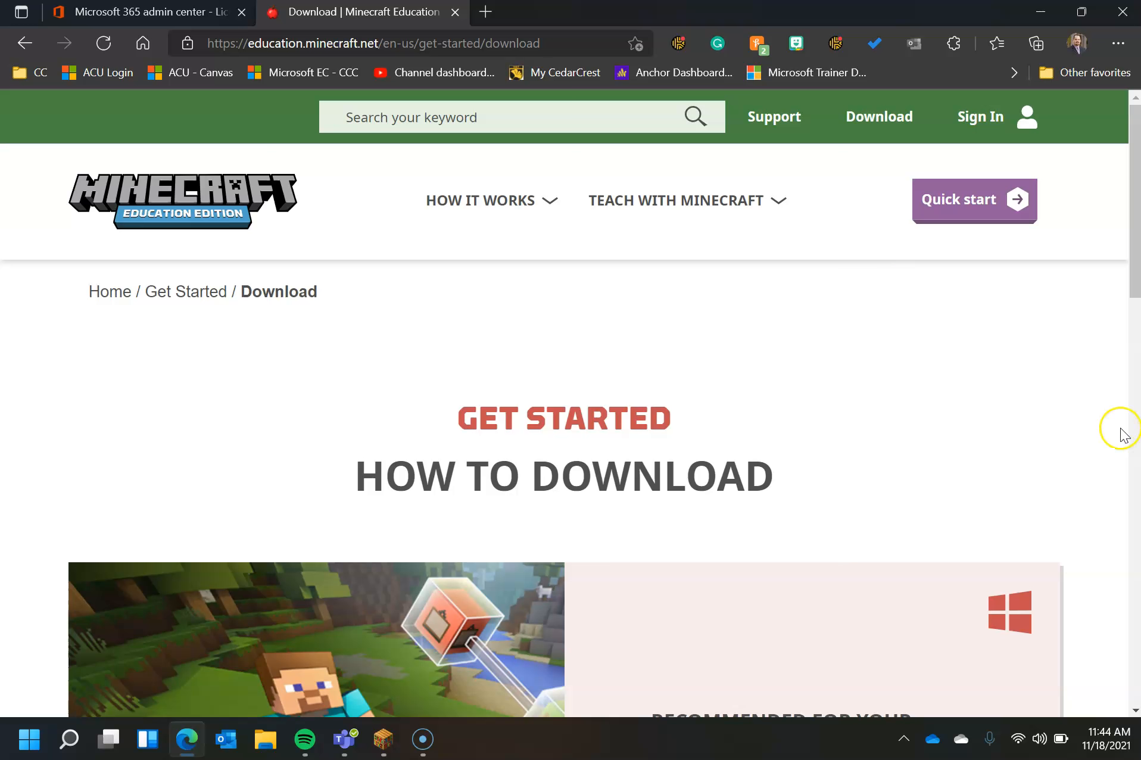
scroll(down, 3)
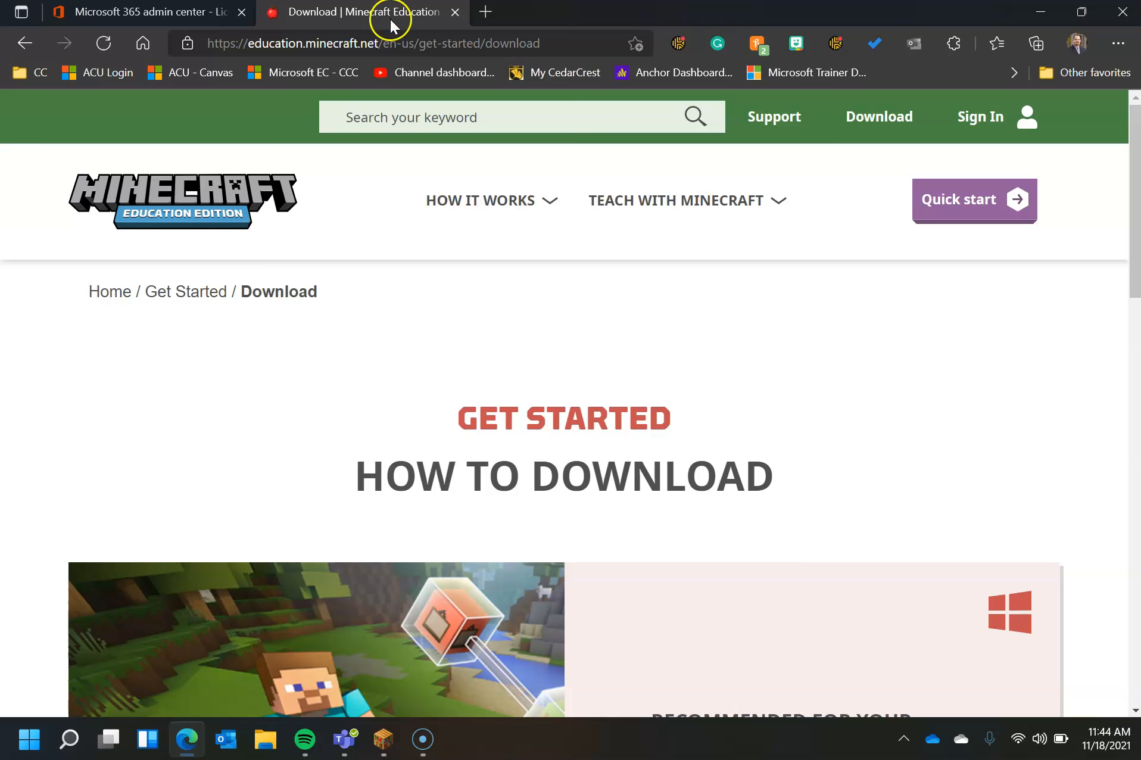
click(407, 42)
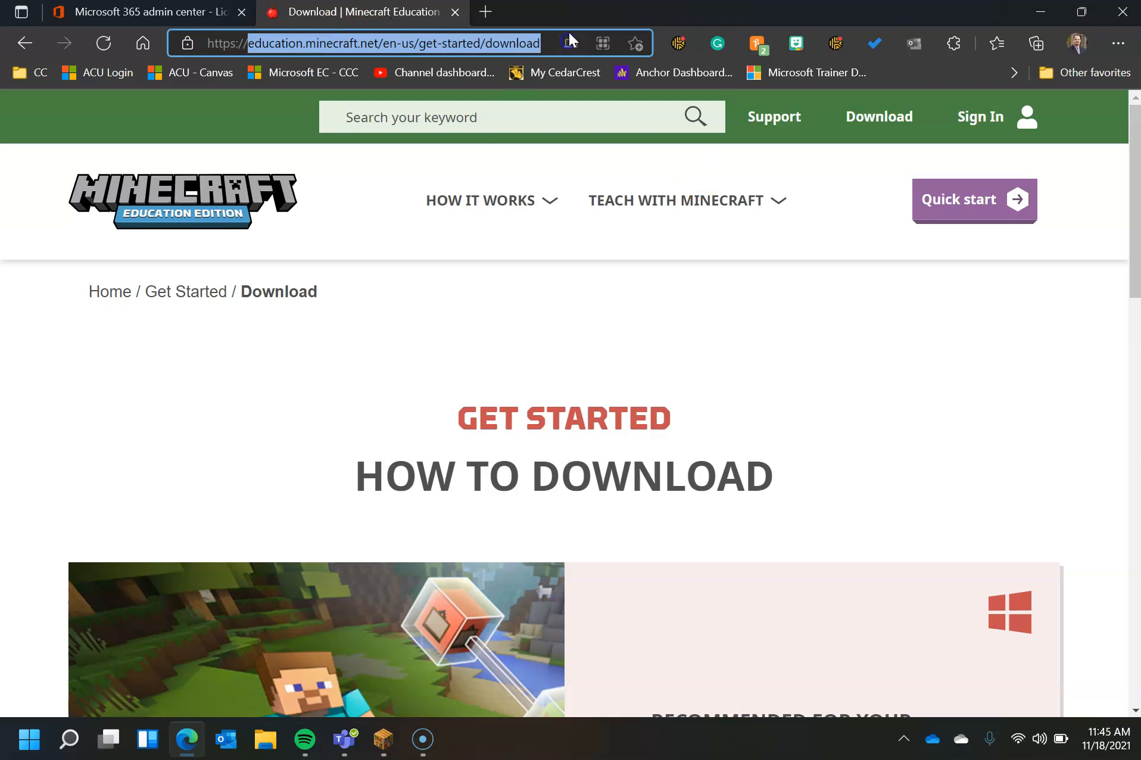
mouse_move(570, 43)
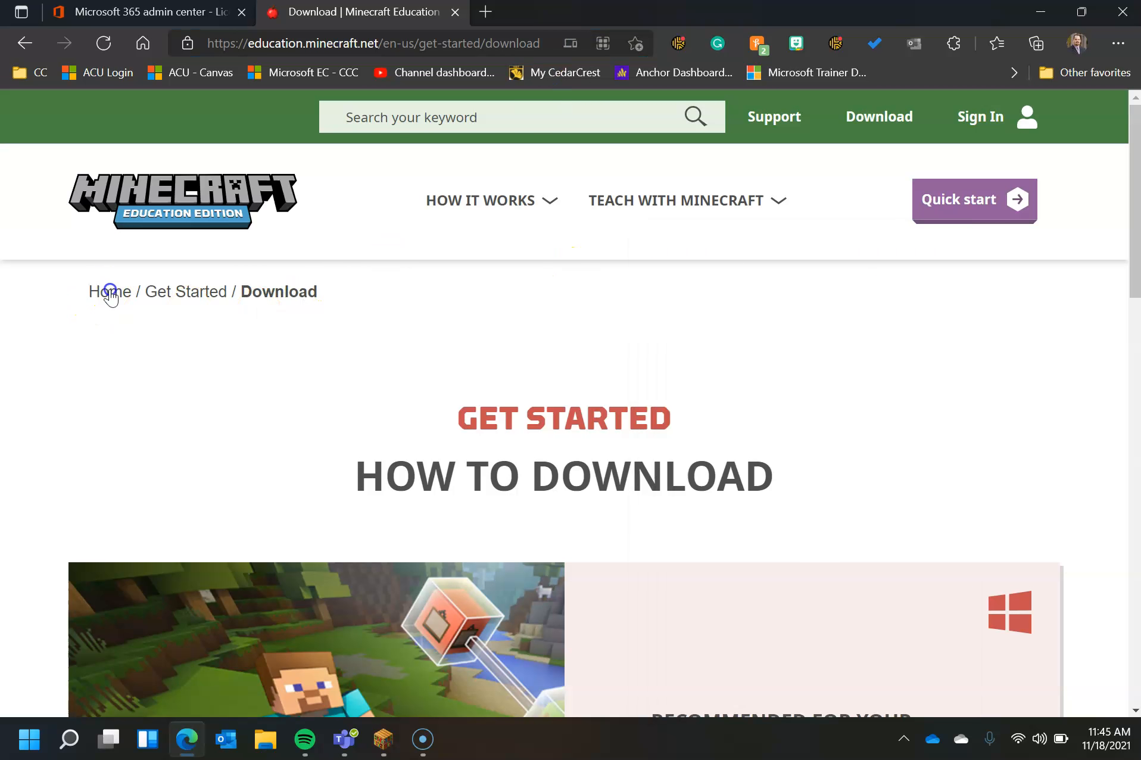
click(109, 291)
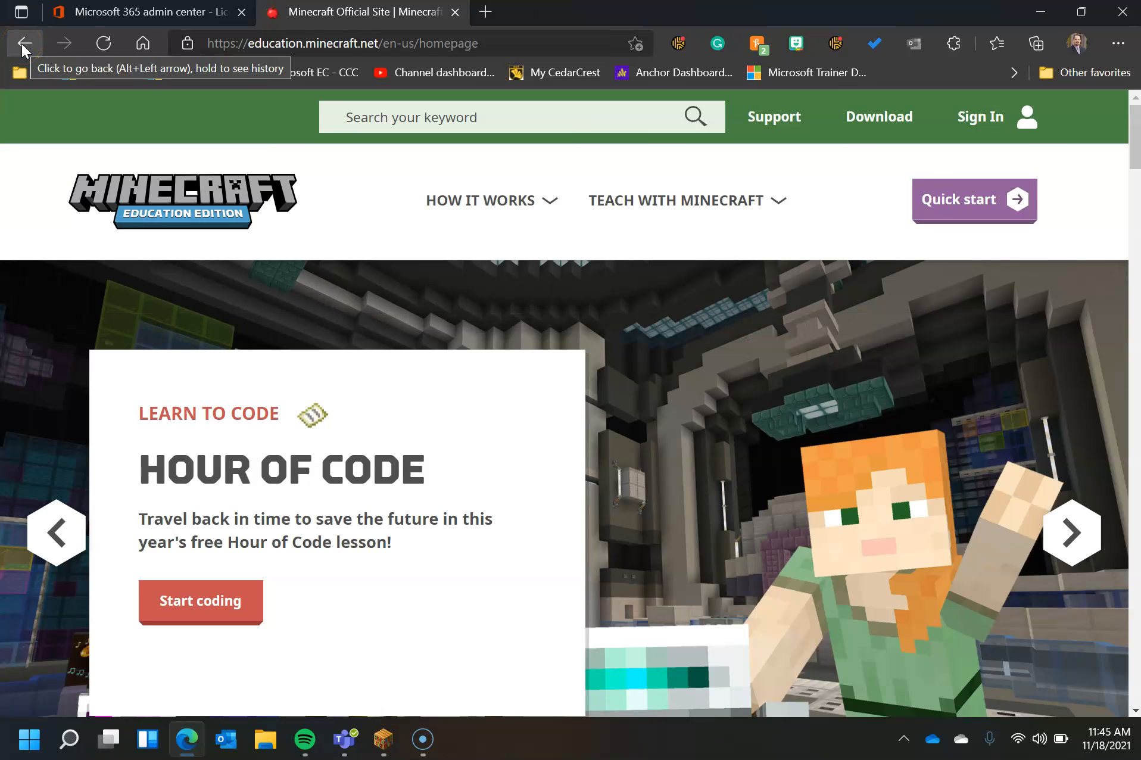
click(878, 117)
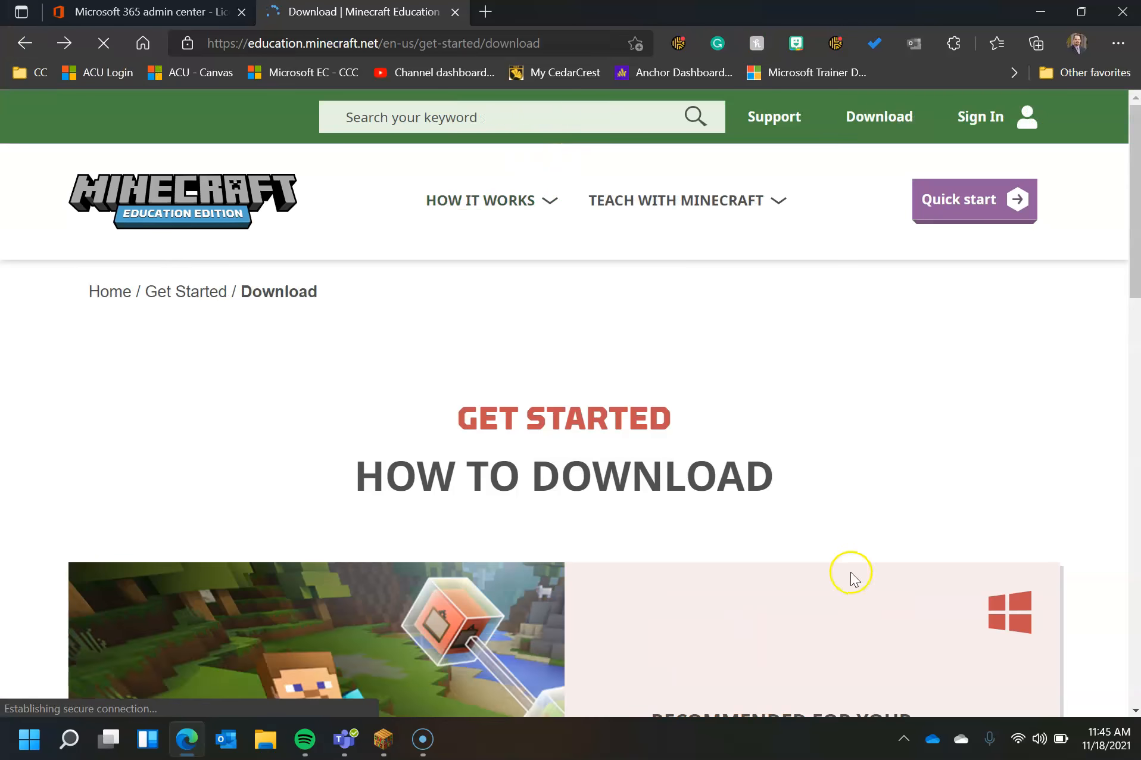
scroll(down, 3)
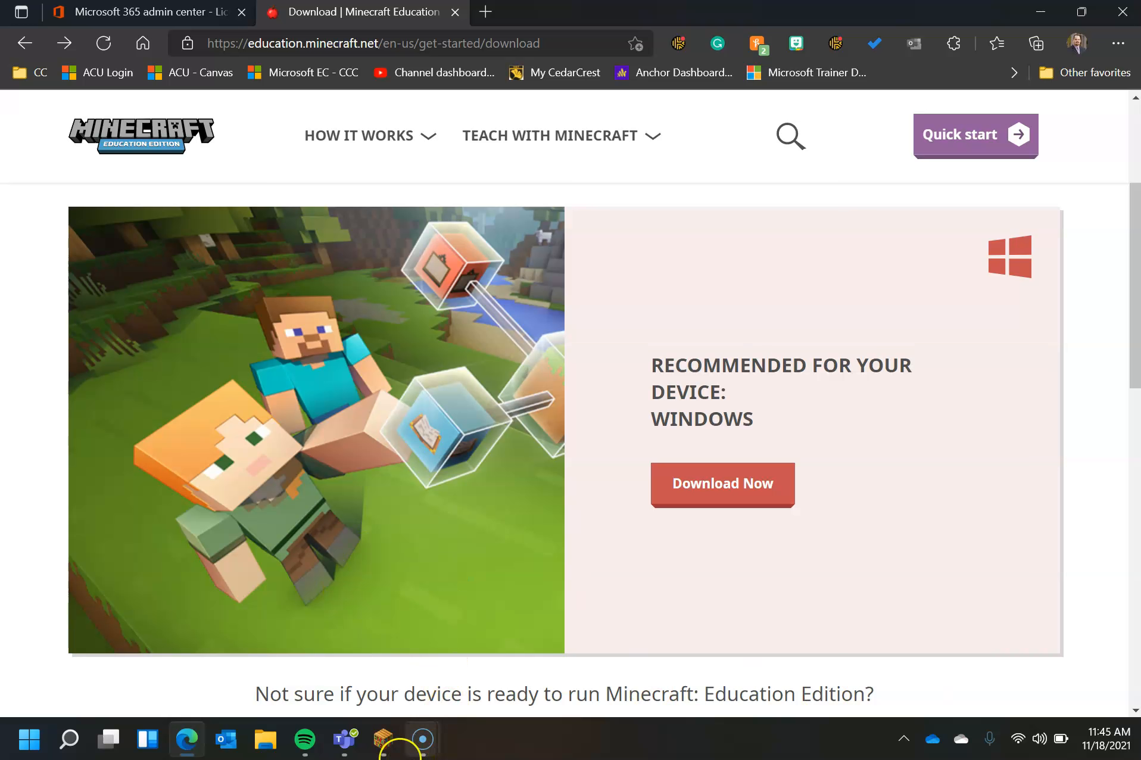
Step: Launch Minecraft: Education Edition and attempt sign-in as bruce@, which is rejected as incorrect
click(377, 739)
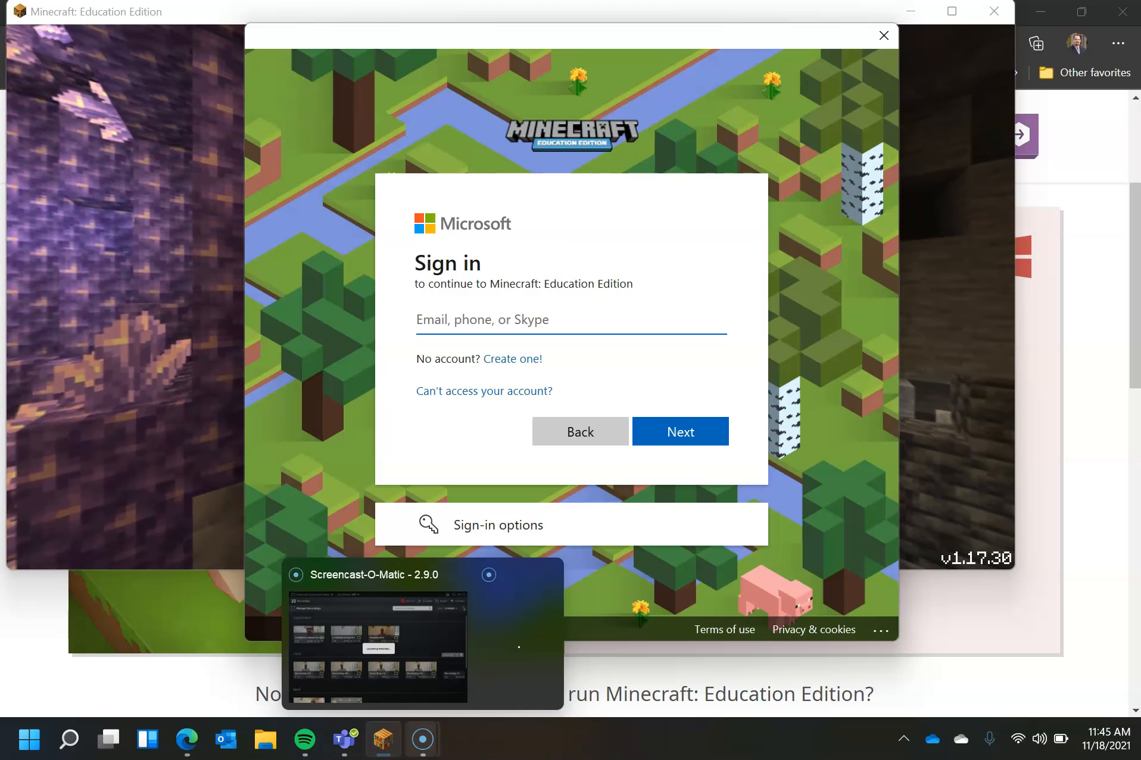
click(517, 319)
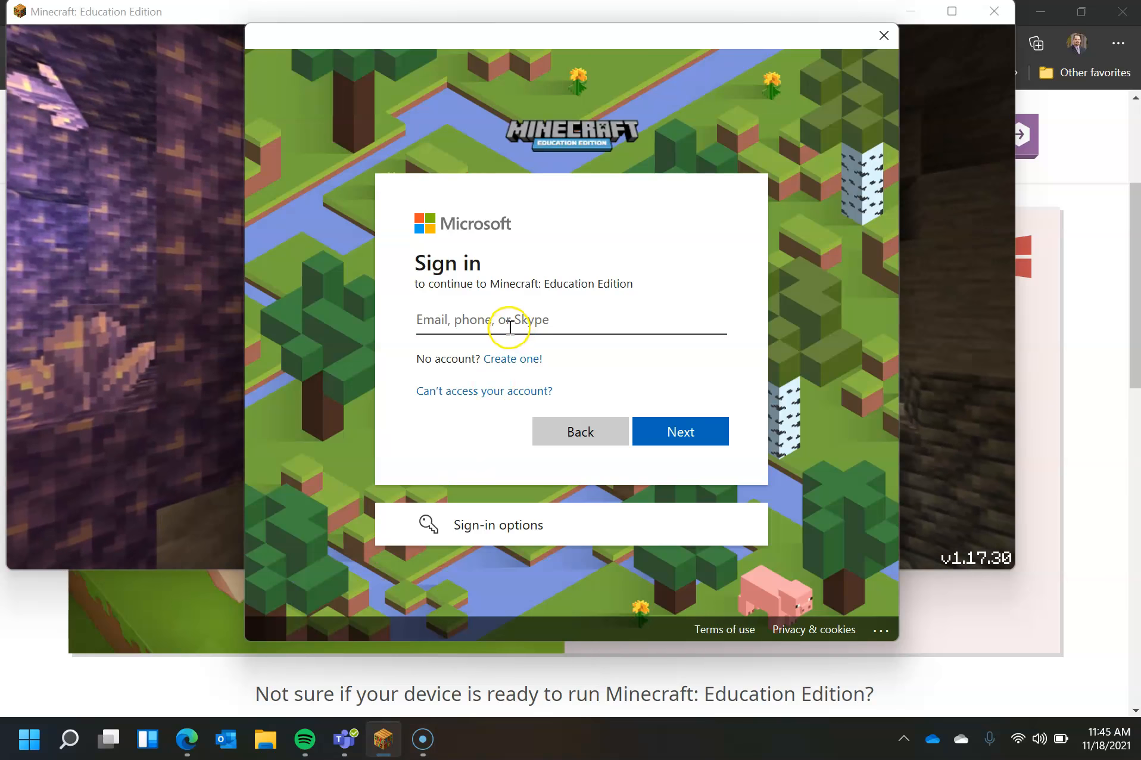
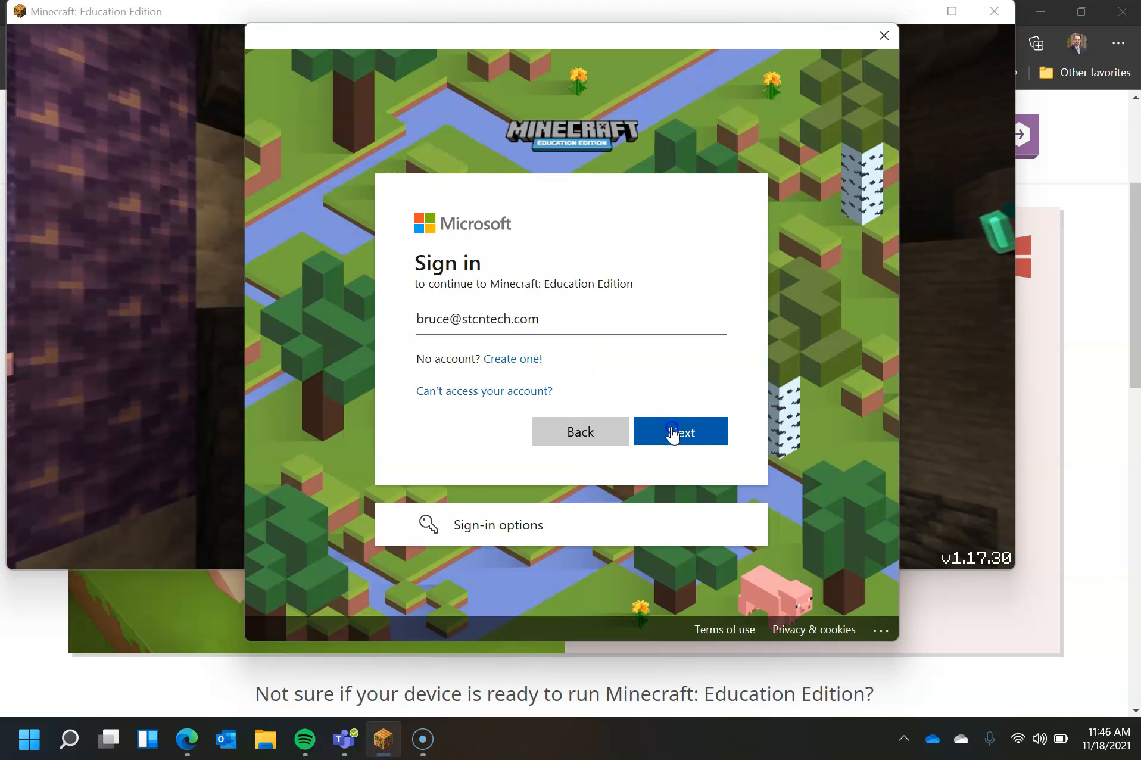
click(680, 431)
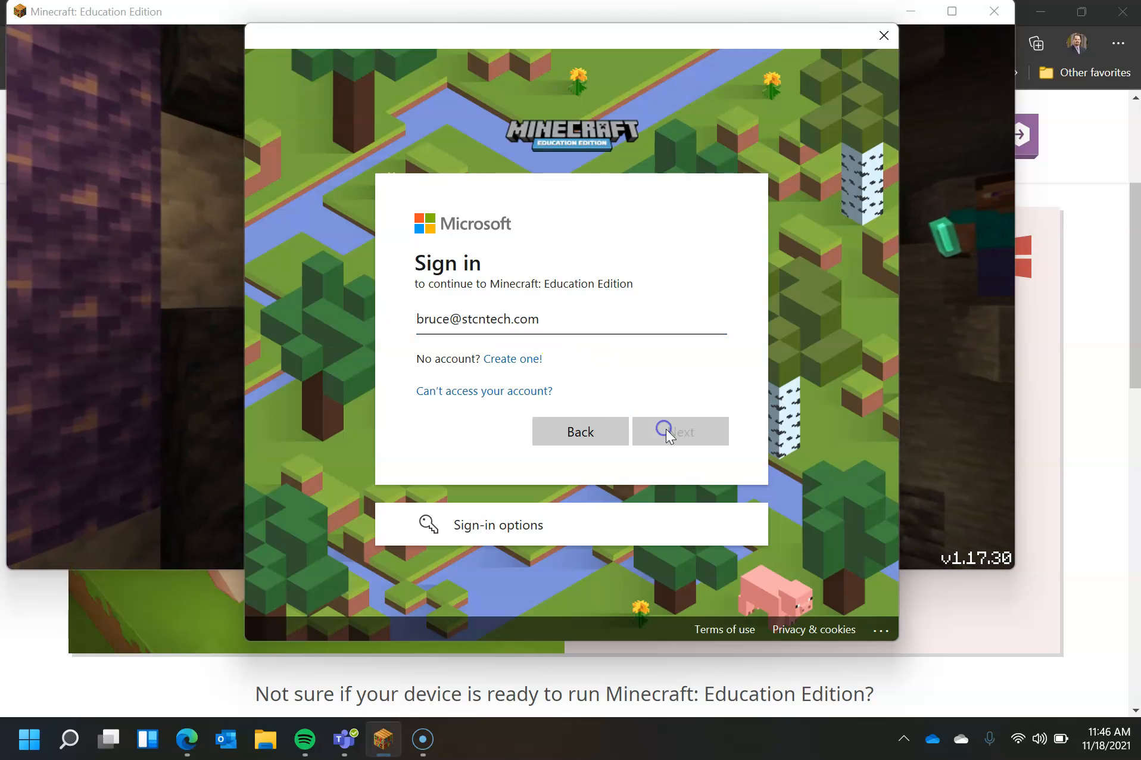
click(680, 431)
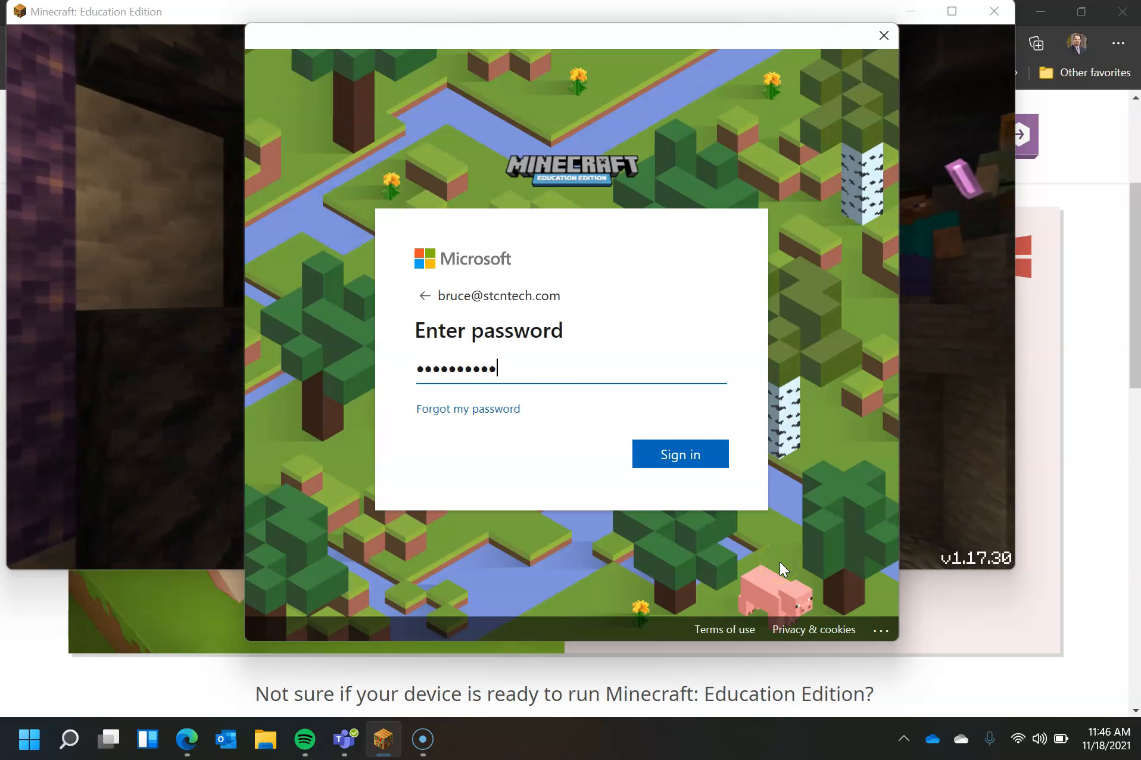
click(680, 454)
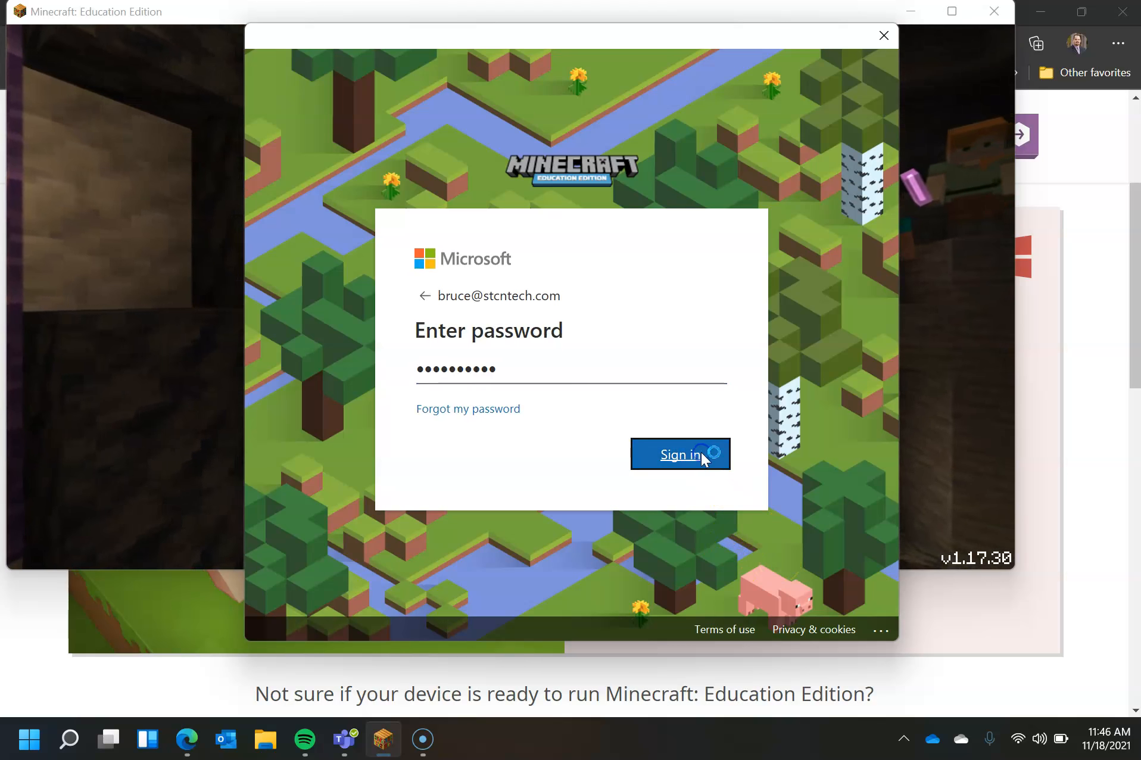
click(680, 454)
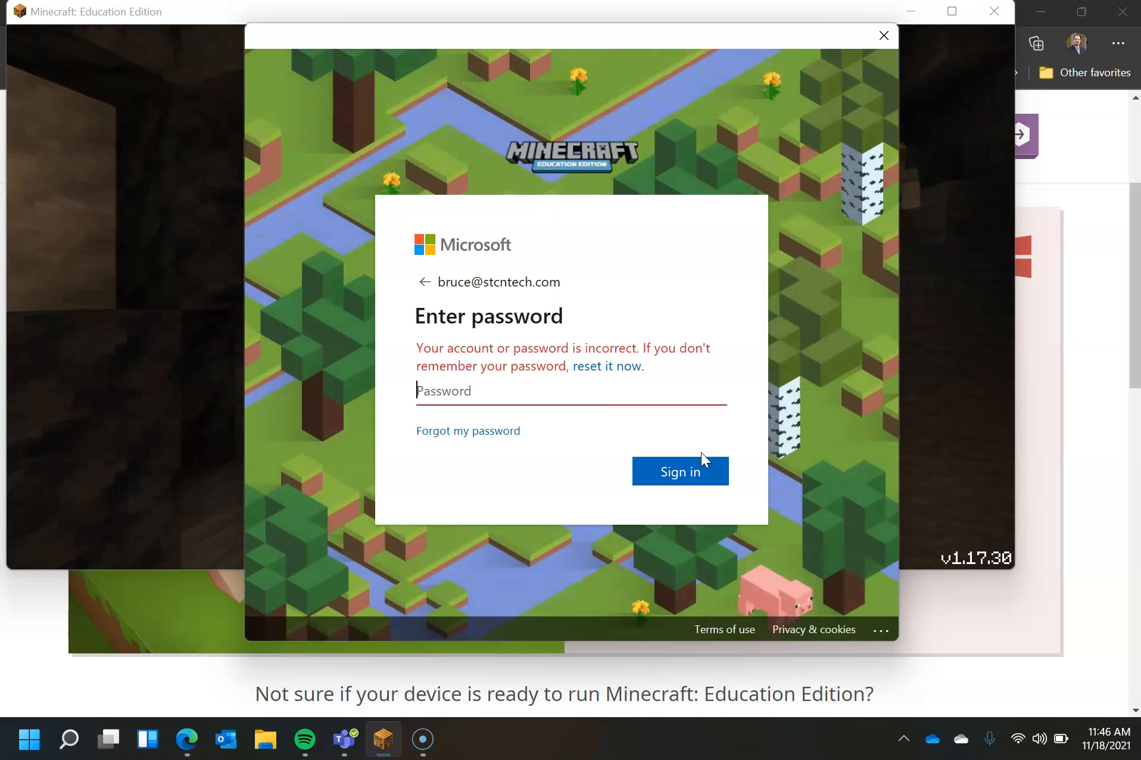
Step: Retry sign-in with the school account email (basar...) and submit the password
click(427, 282)
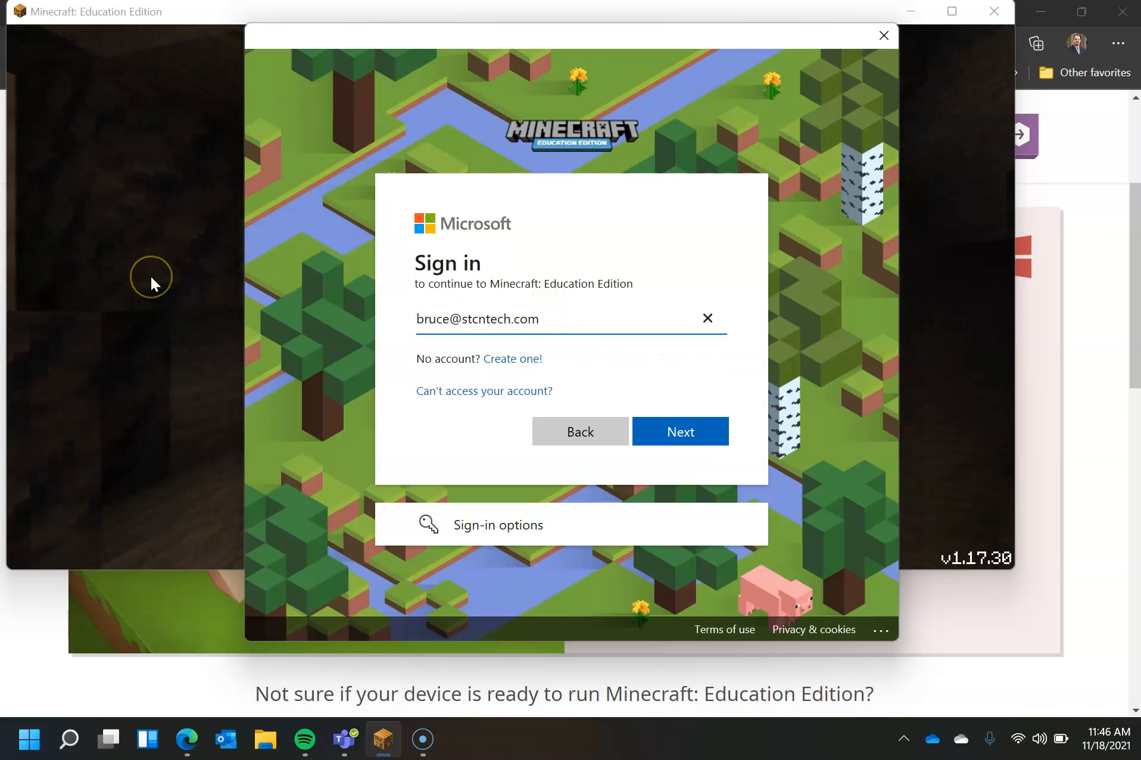
text(basa)
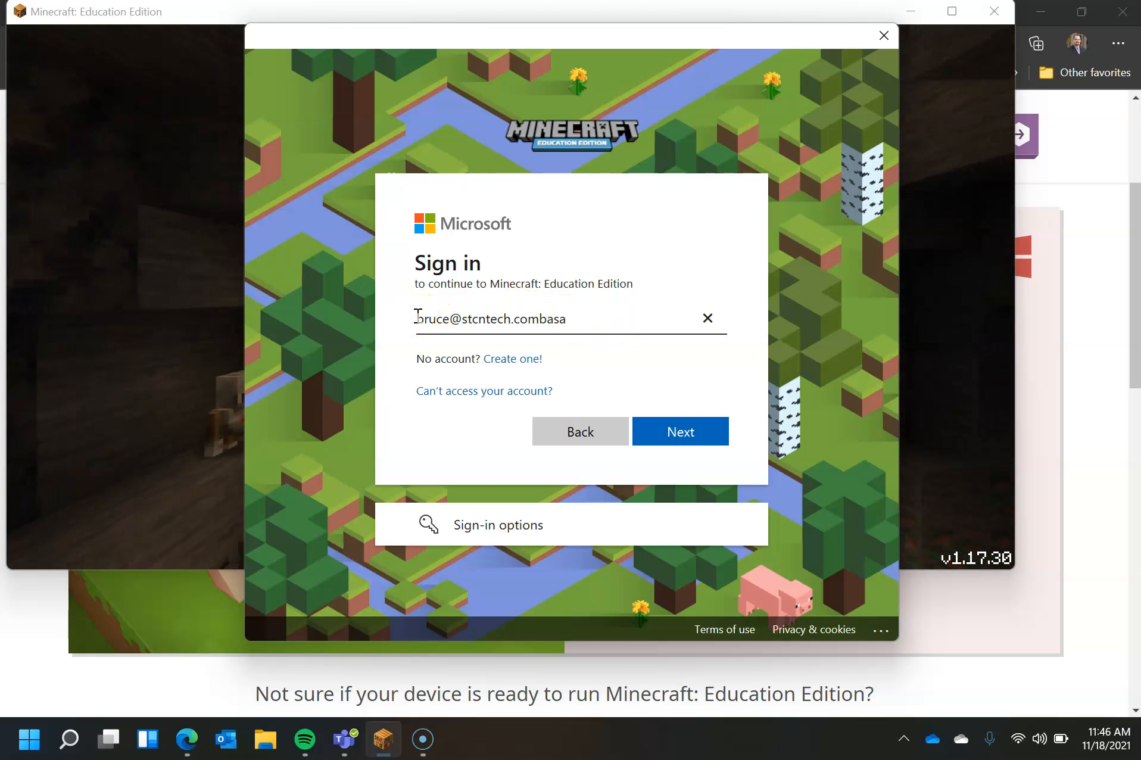
click(571, 320)
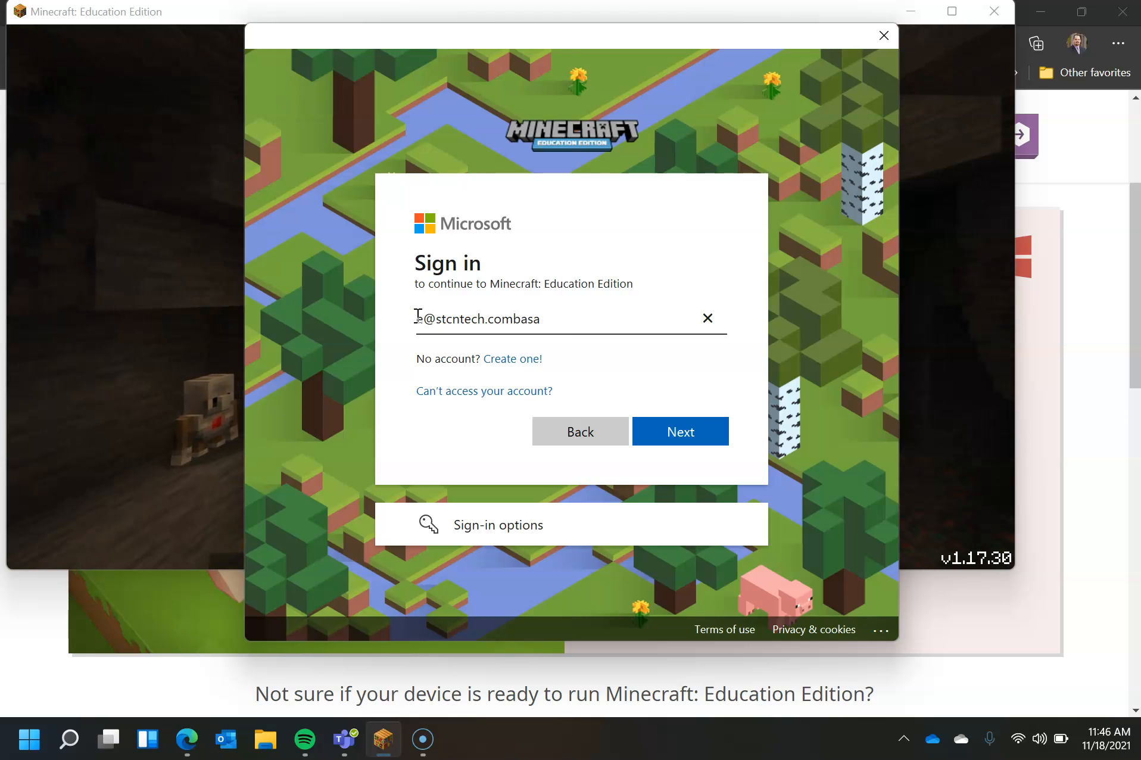
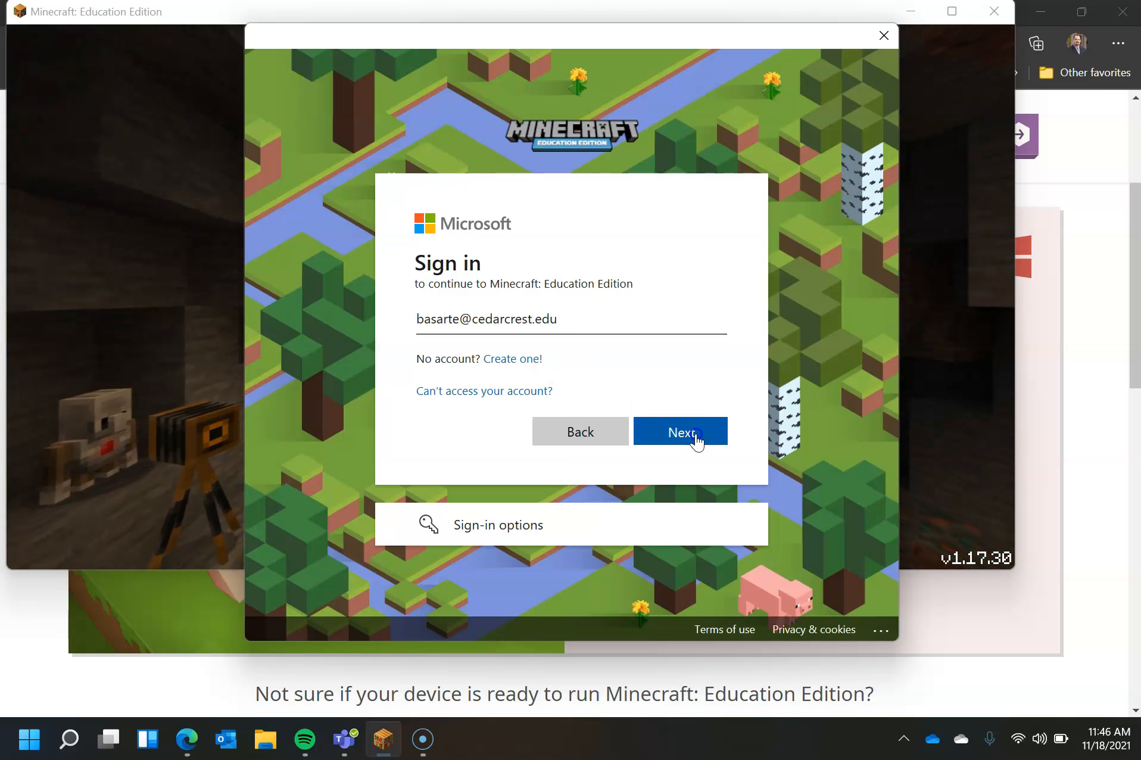
click(679, 431)
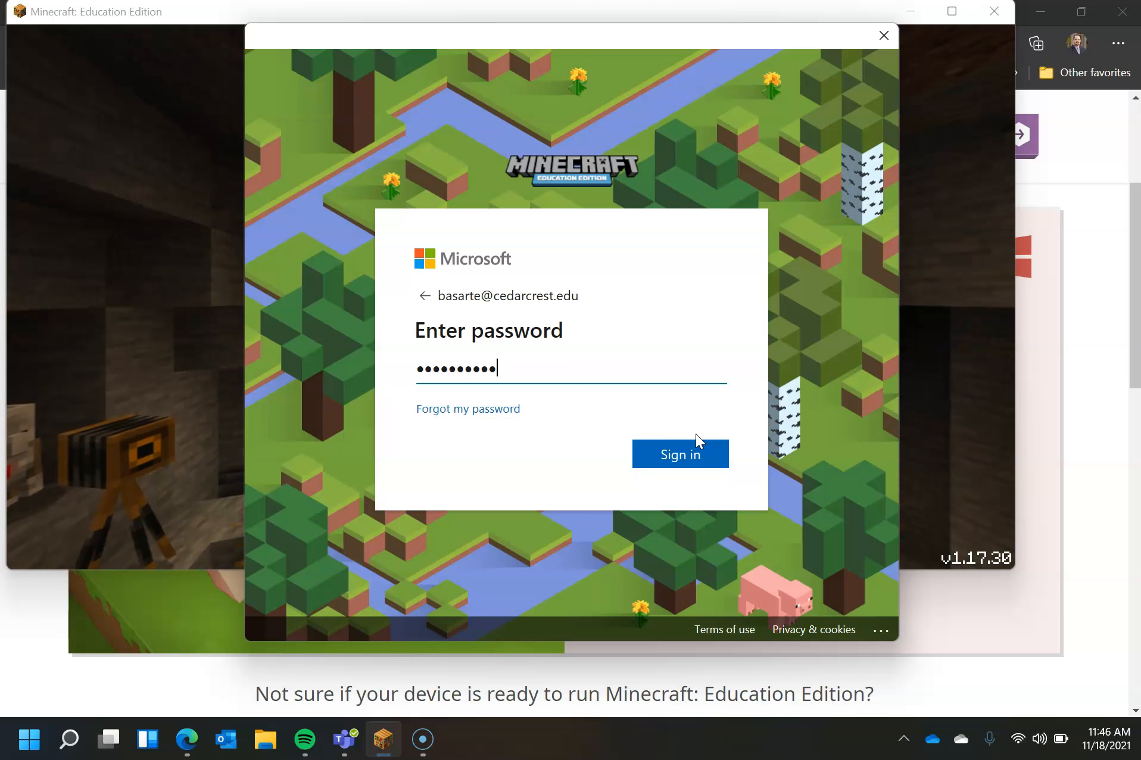
click(681, 454)
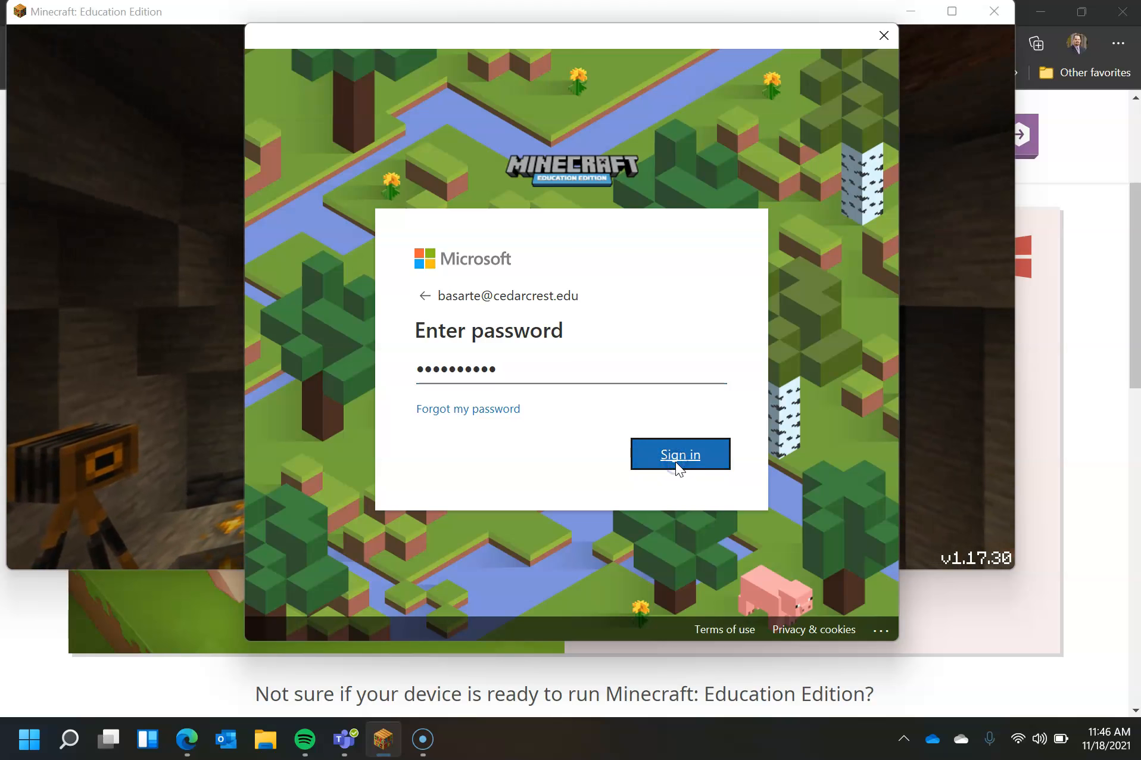
click(679, 454)
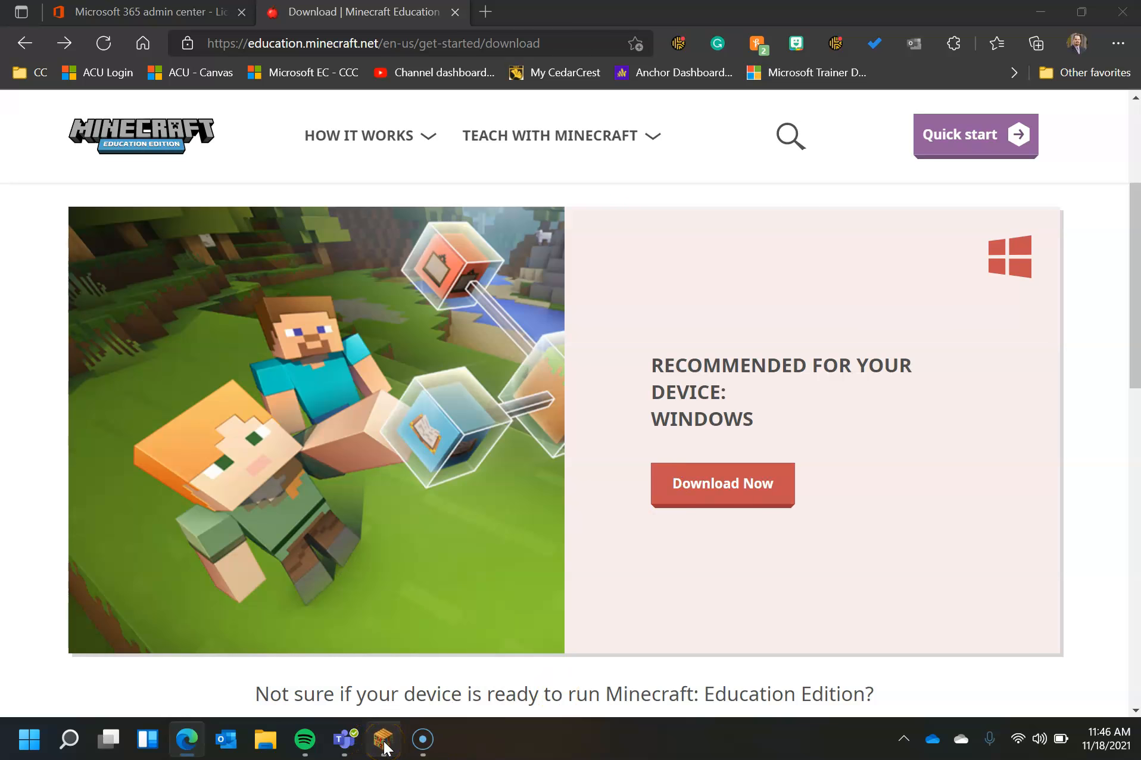
Step: Bring the signed-in Minecraft: Education Edition title screen to the front
click(383, 739)
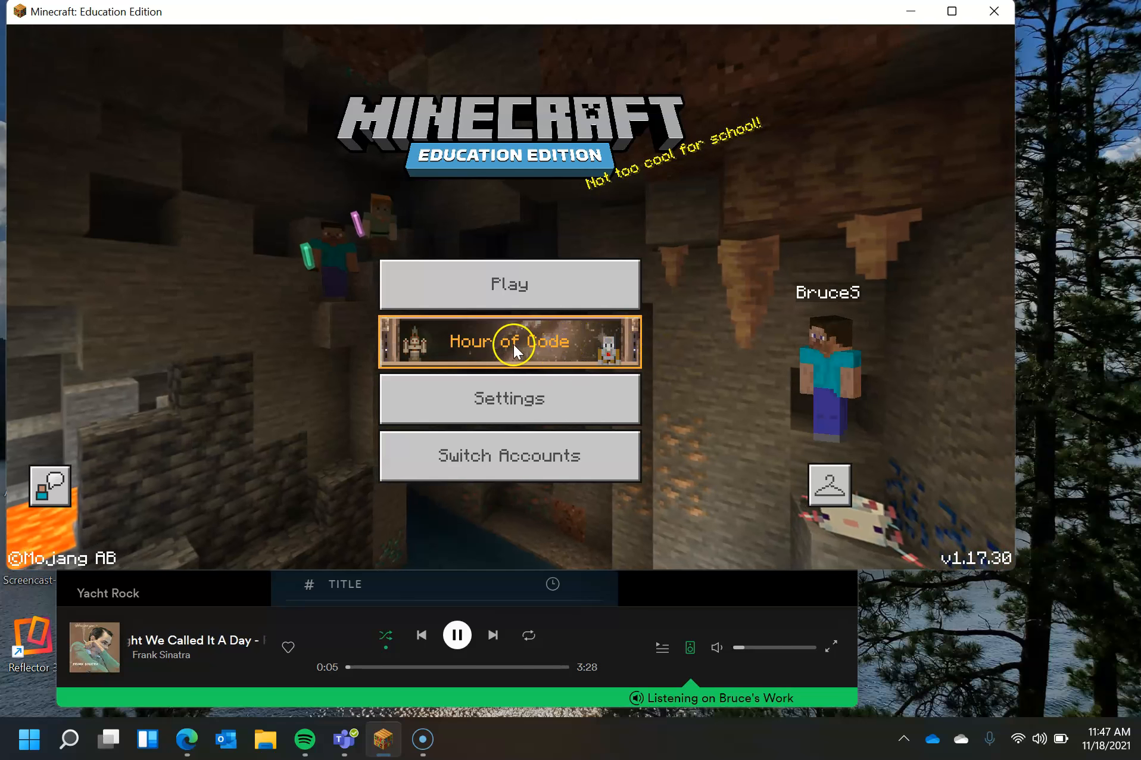
Step: Create a world from the Hour of Code 2020 (Inclusion) lesson template
click(509, 342)
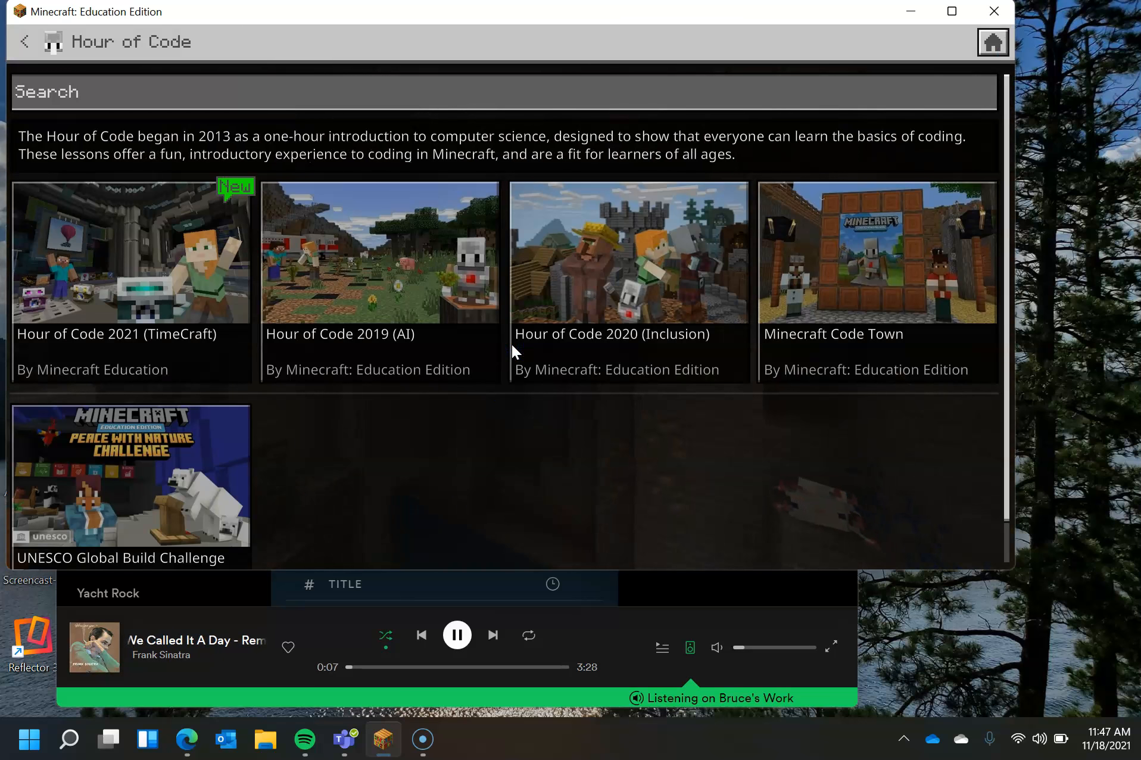
mouse_move(523, 457)
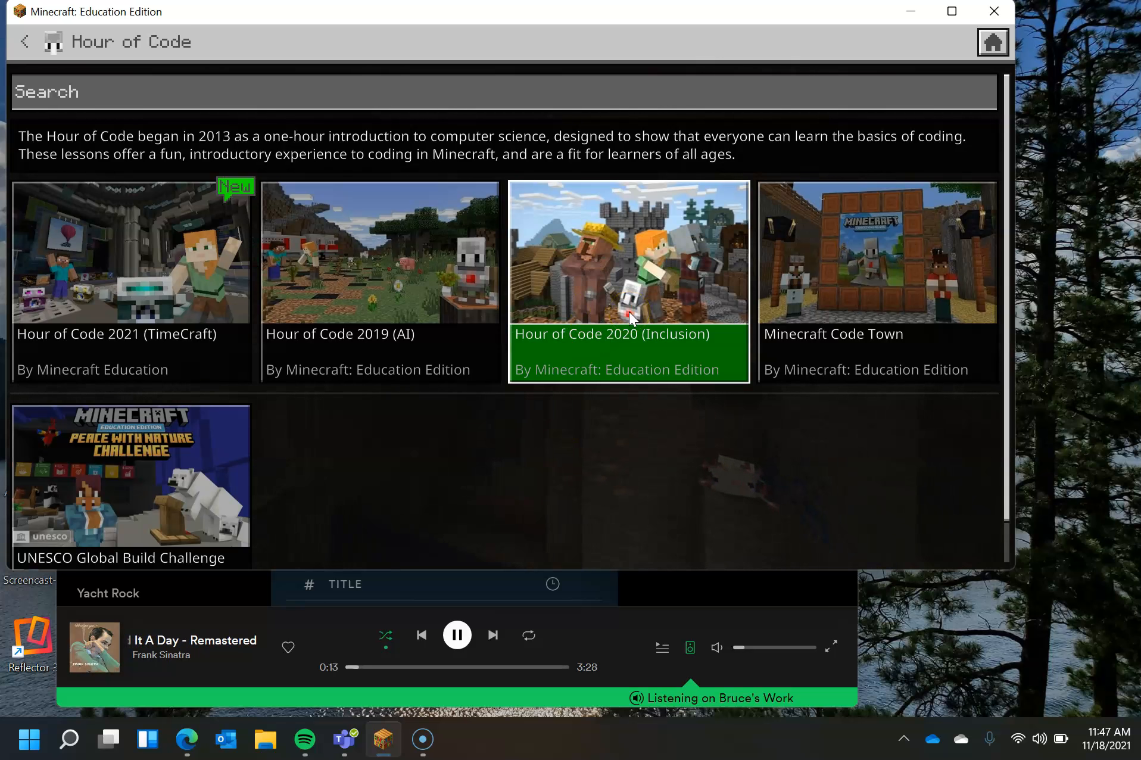
click(627, 251)
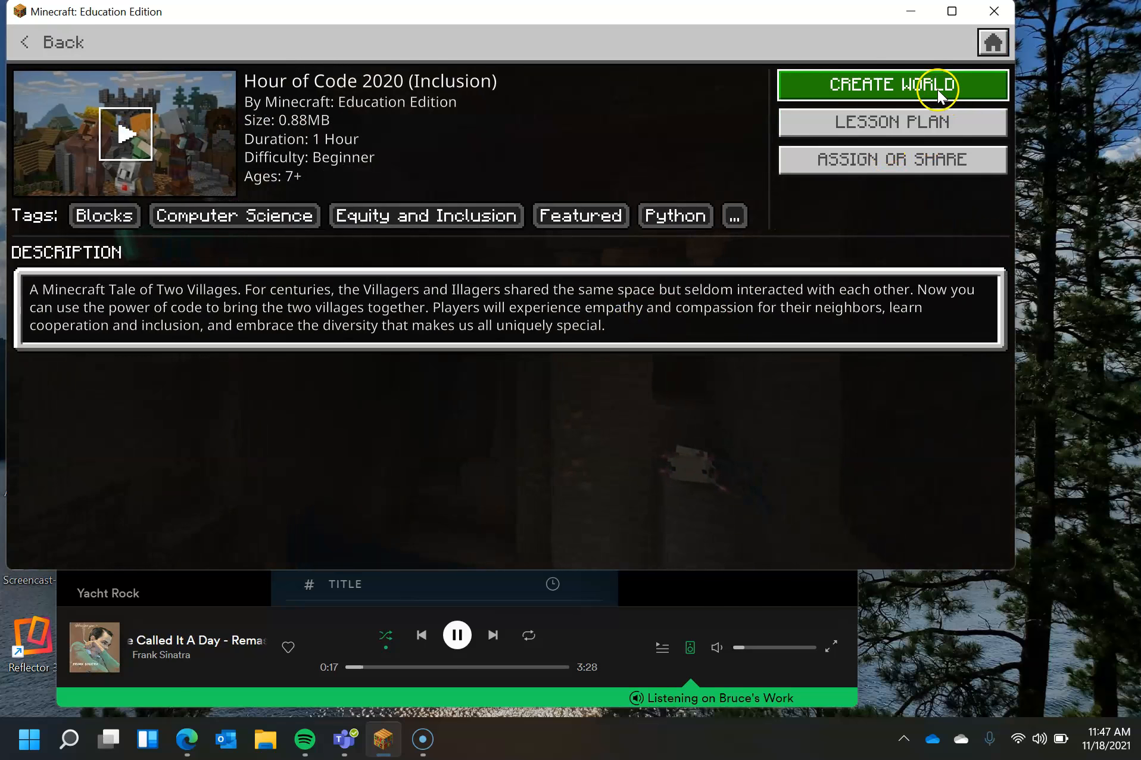
mouse_move(512, 76)
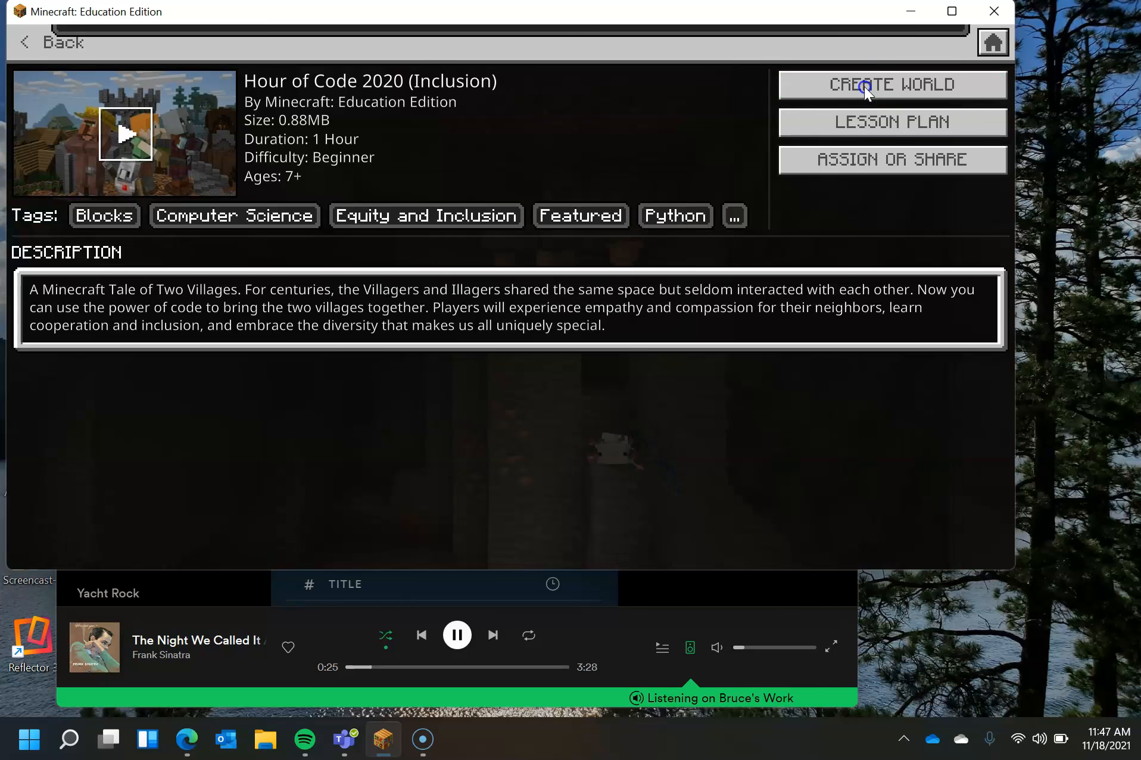
click(892, 85)
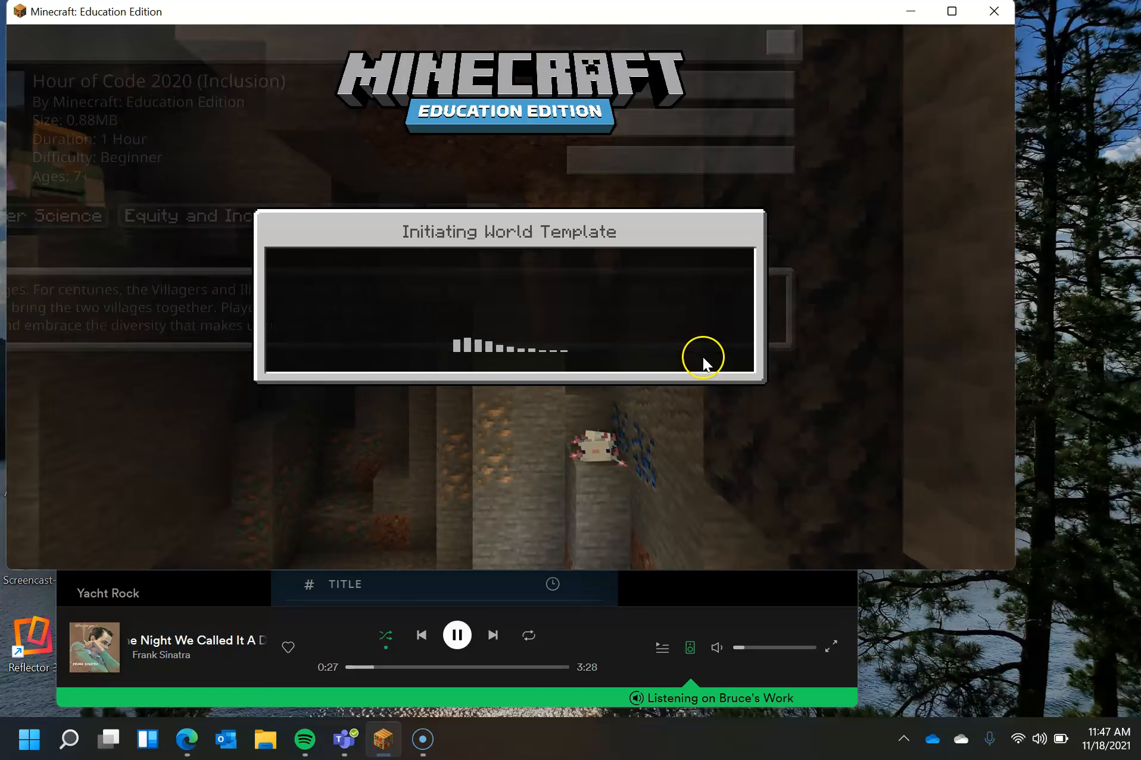